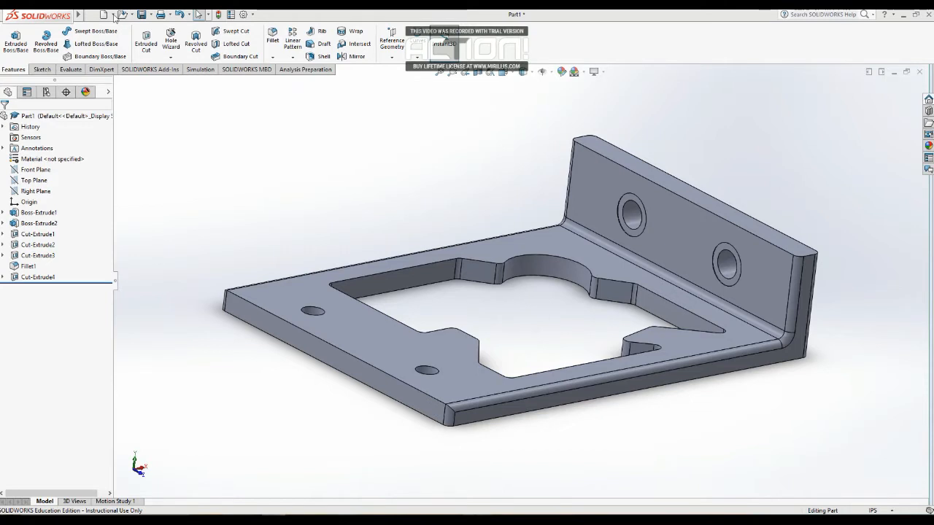
# Step: Bring up Save As for the SOLIDWORKS bracket Part1, showing the Documents folder
pyautogui.click(168, 14)
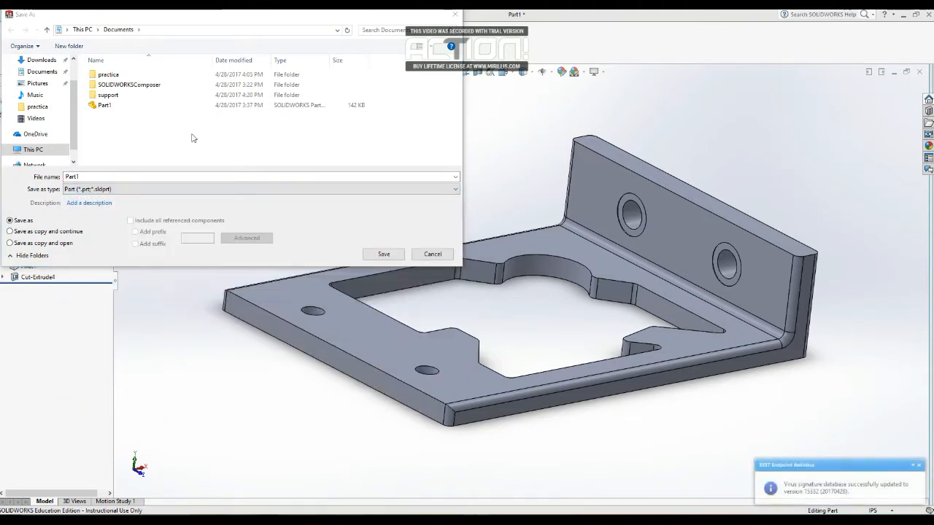
pyautogui.click(383, 254)
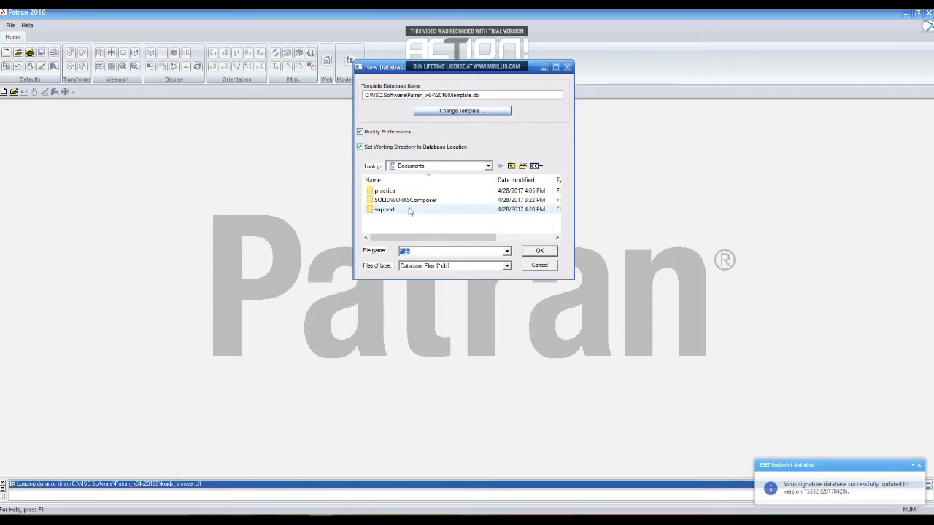
# Step: Create database support.db in the support folder with MSC Nastran Structural preferences
pyautogui.doubleClick(384, 210)
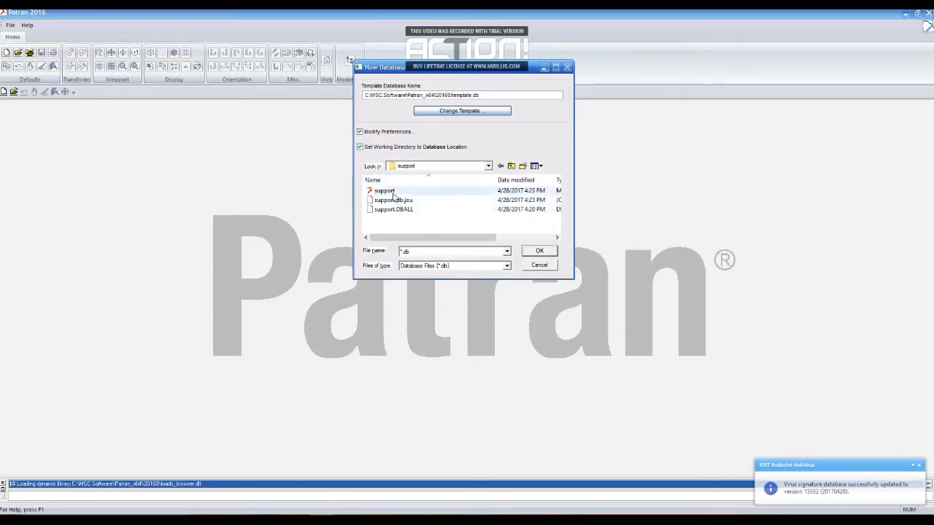
pyautogui.click(384, 190)
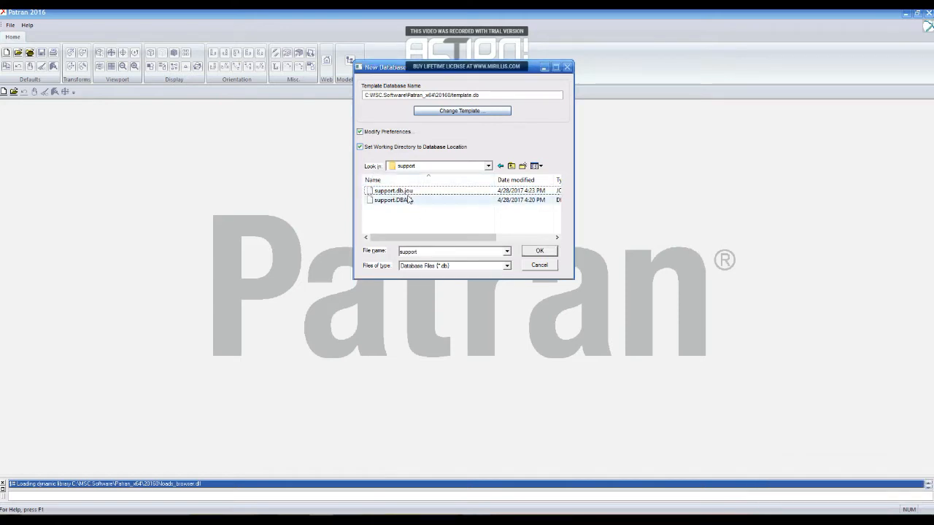
pyautogui.click(394, 200)
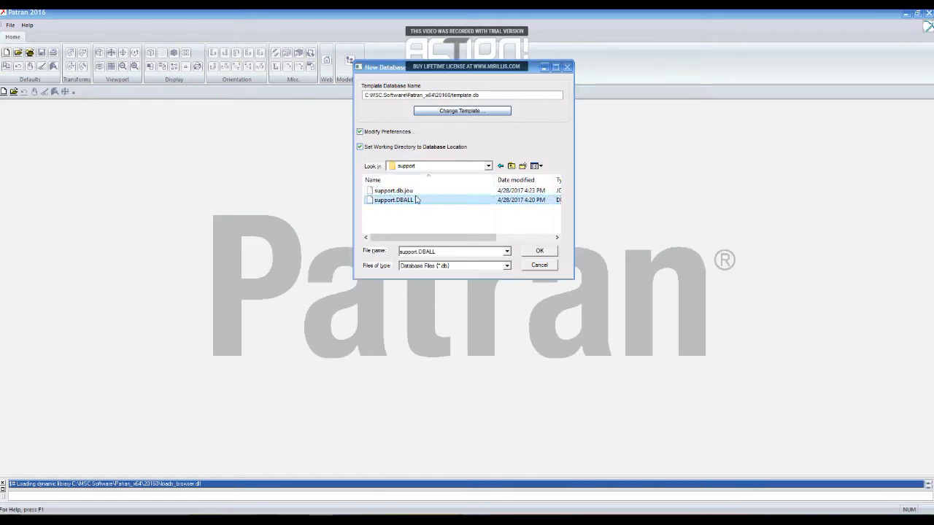
pyautogui.click(394, 191)
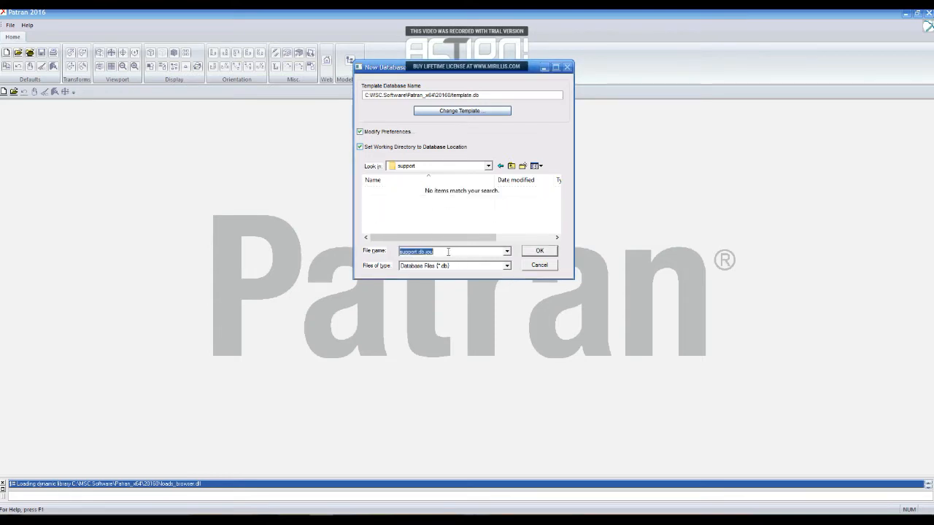
pyautogui.write('suppl')
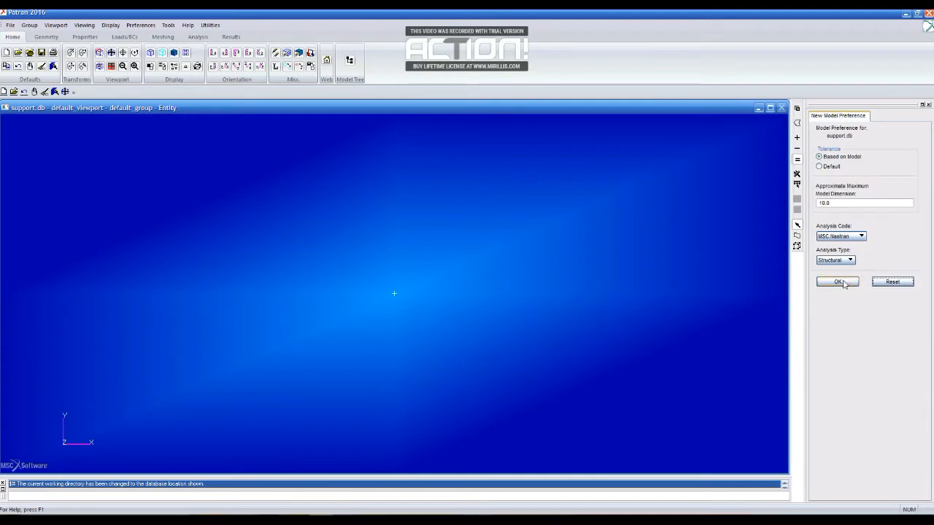
pyautogui.click(836, 282)
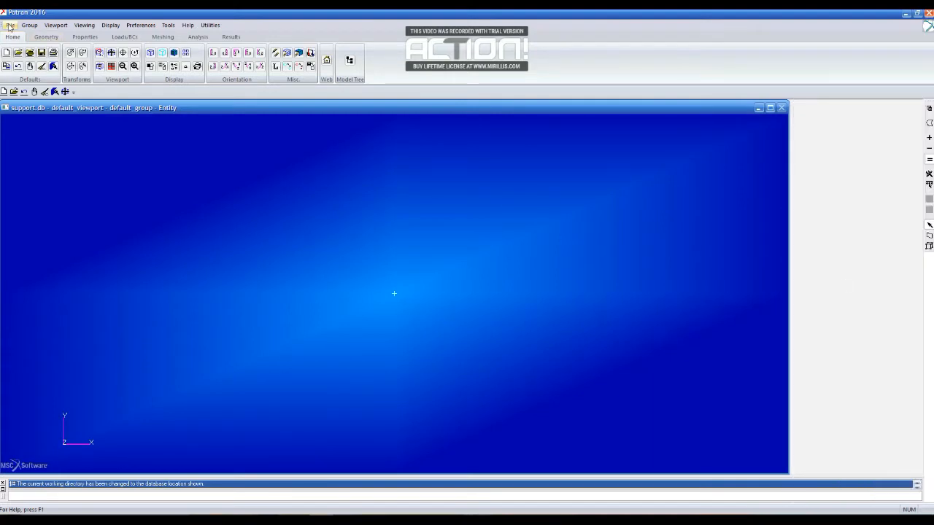
# Step: Import support.IGS as IGES converted to Parasolid, then smooth-shade the bracket
pyautogui.click(10, 25)
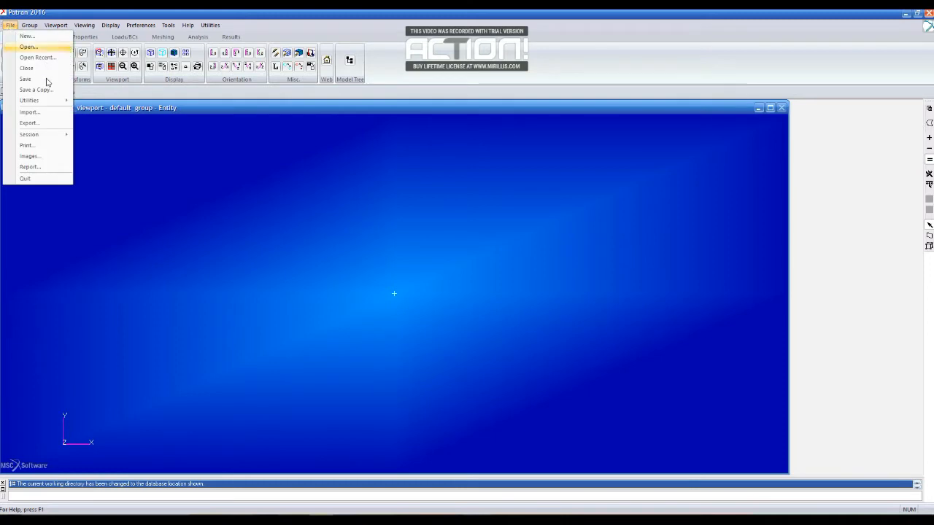
pyautogui.click(30, 111)
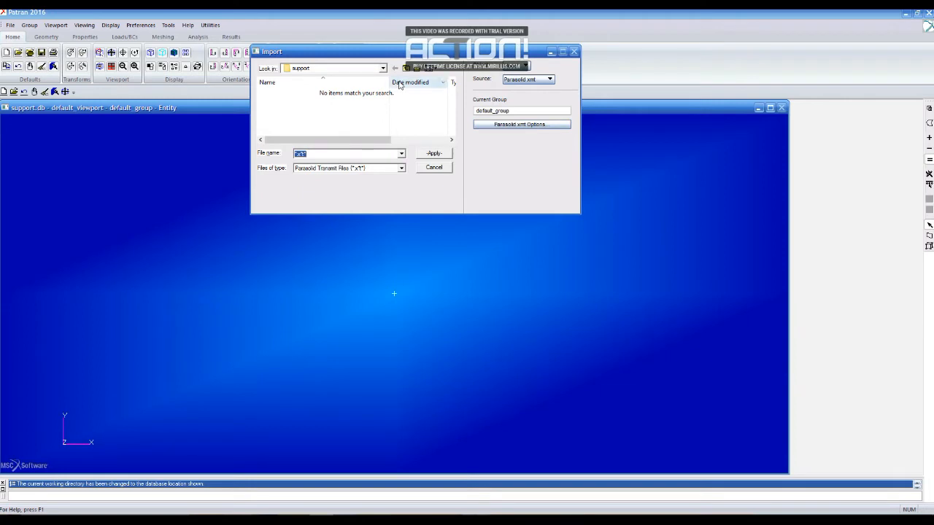
pyautogui.moveTo(549, 79)
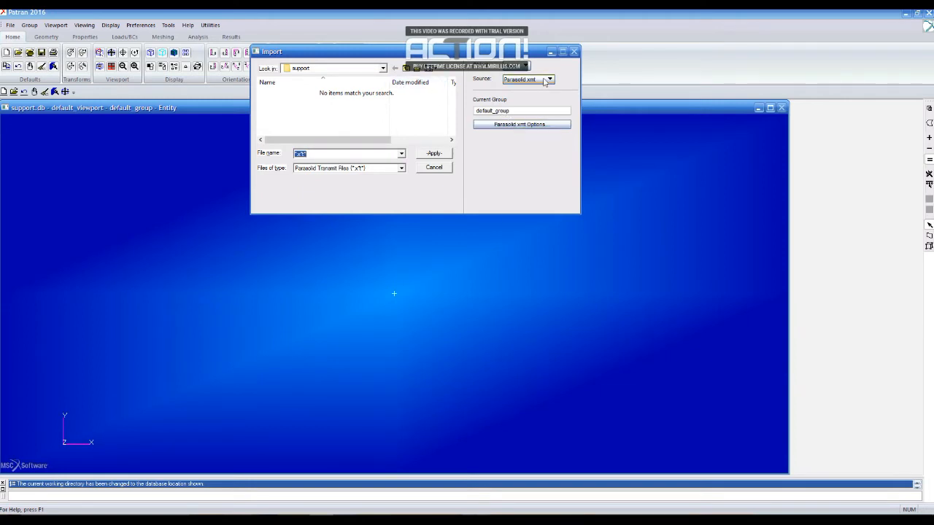
pyautogui.click(549, 79)
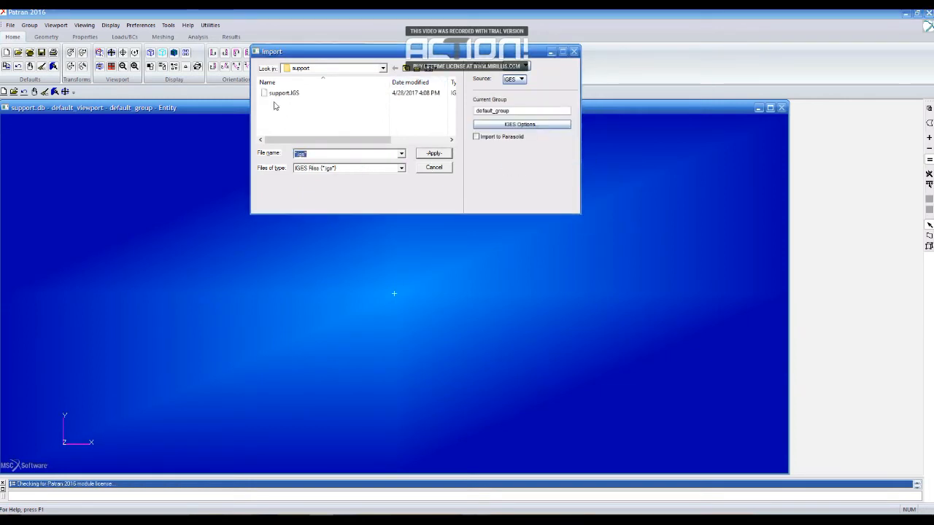
pyautogui.click(284, 93)
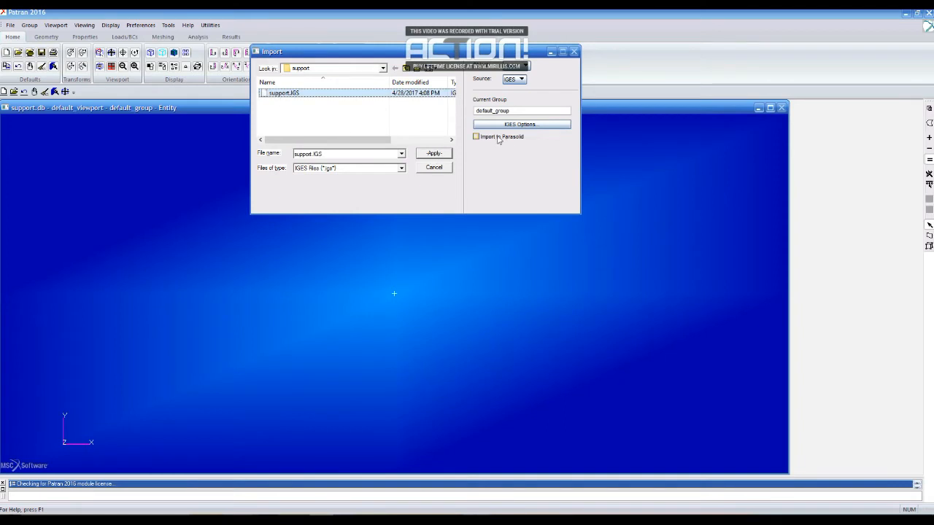
pyautogui.click(476, 136)
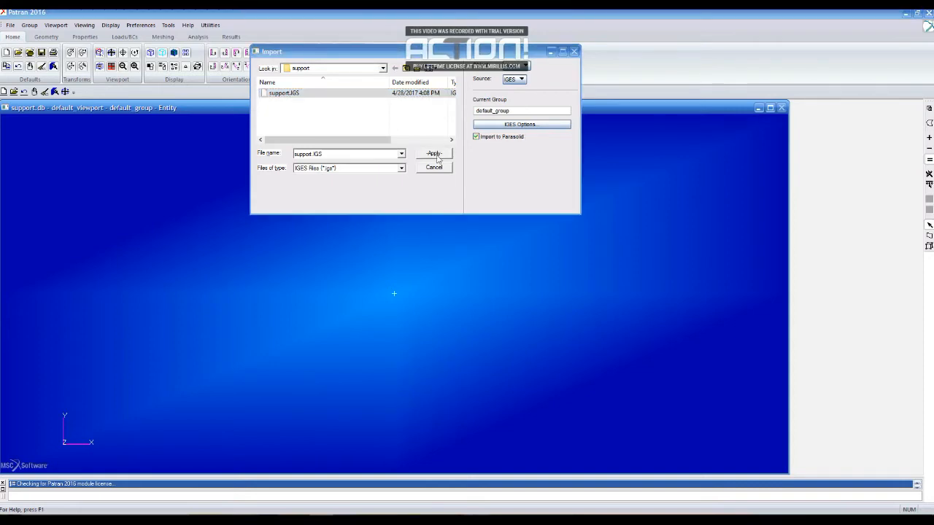
pyautogui.click(433, 154)
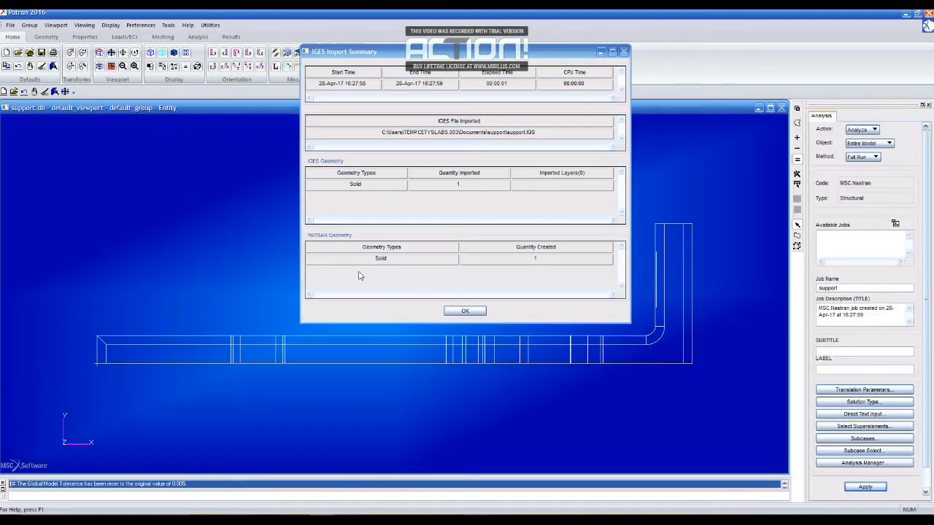
pyautogui.click(465, 310)
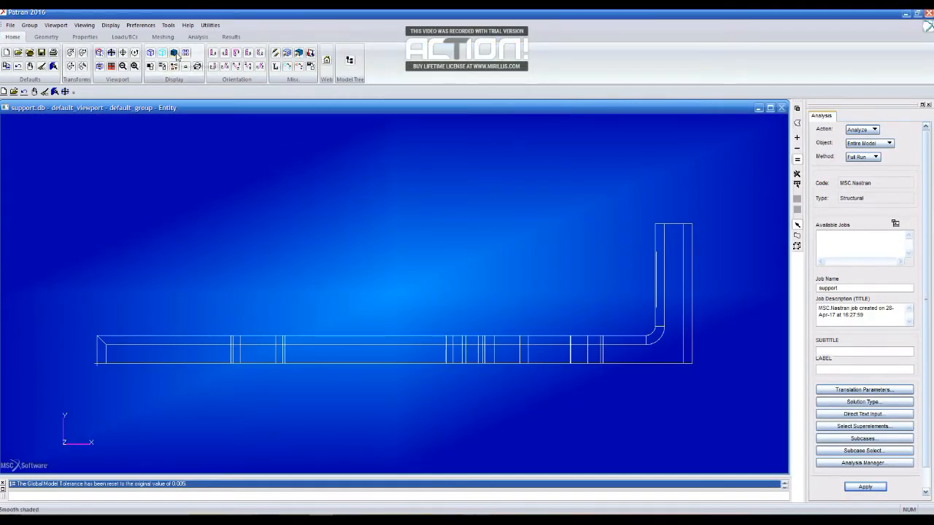
pyautogui.click(174, 53)
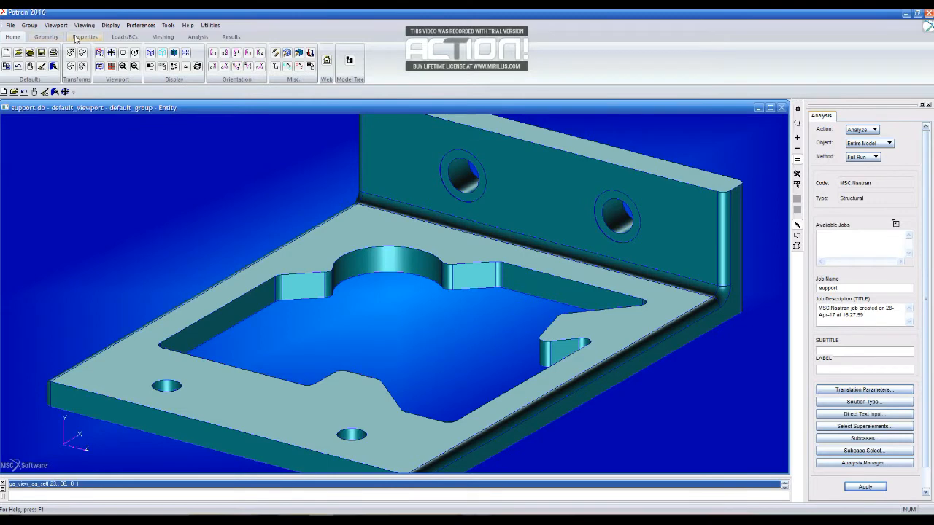
# Step: Generate a Tet10 TetMesh on the bracket solid at 0.75 edge length
pyautogui.click(162, 36)
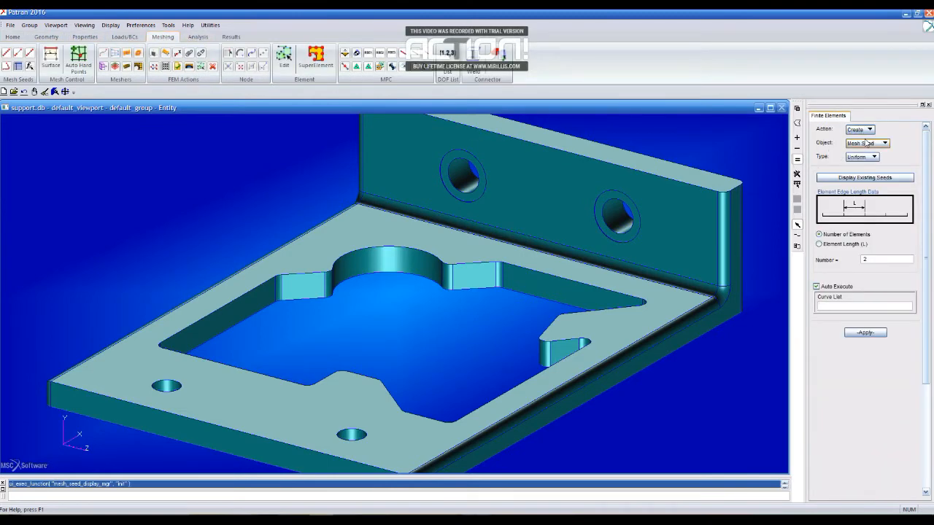
pyautogui.click(874, 142)
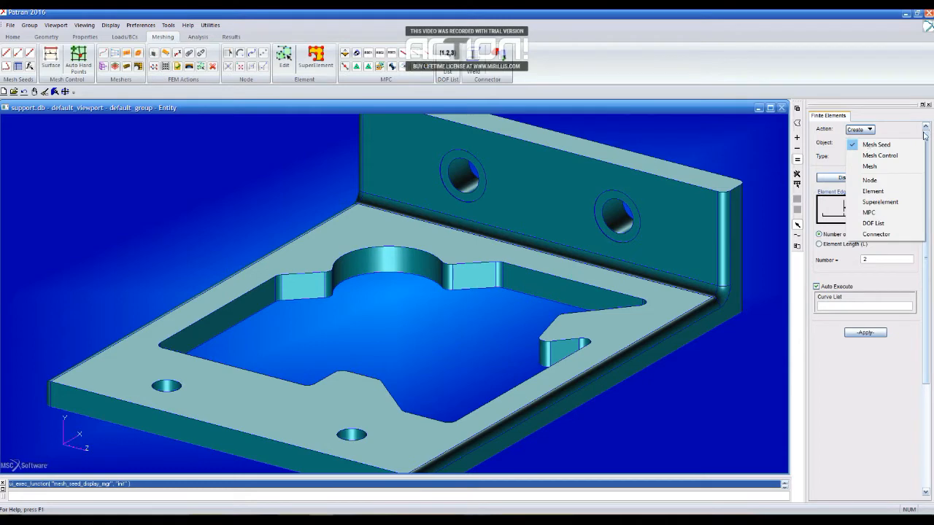
pyautogui.moveTo(875, 144)
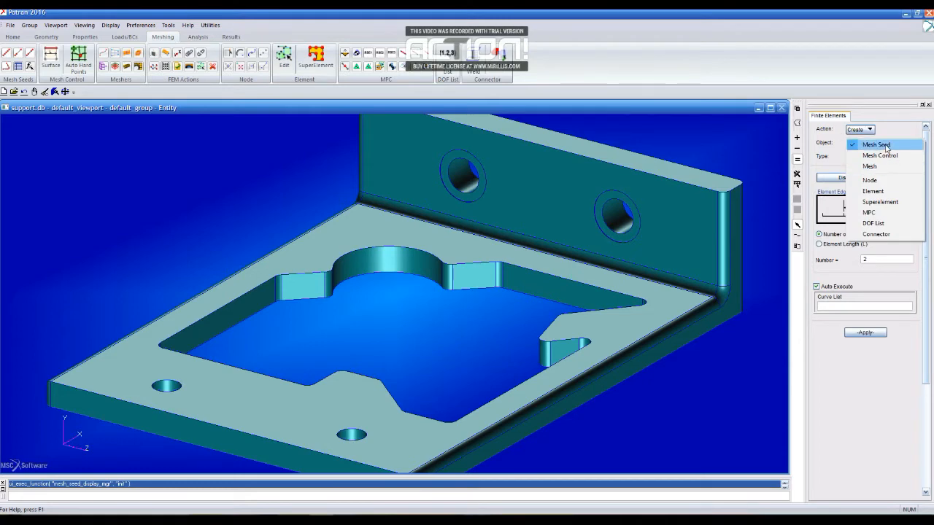
pyautogui.click(869, 166)
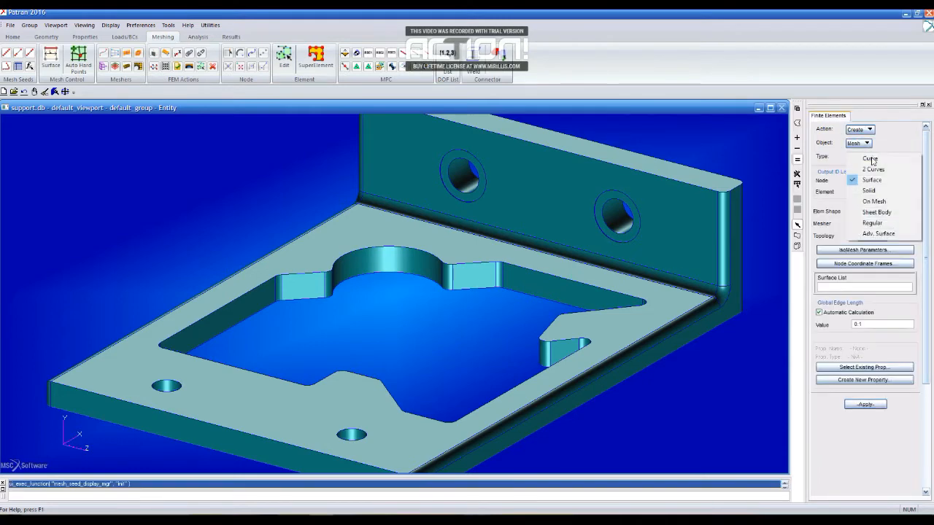
pyautogui.click(868, 191)
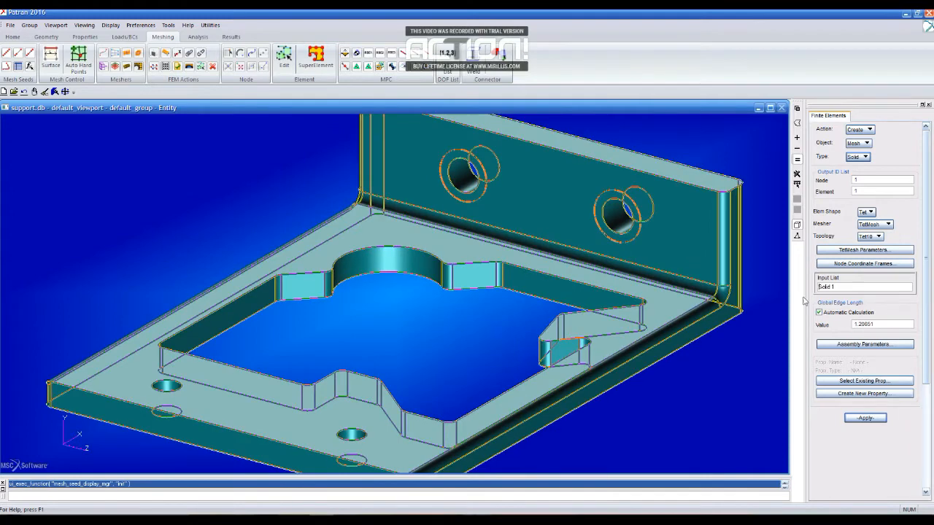
pyautogui.tripleClick(883, 324)
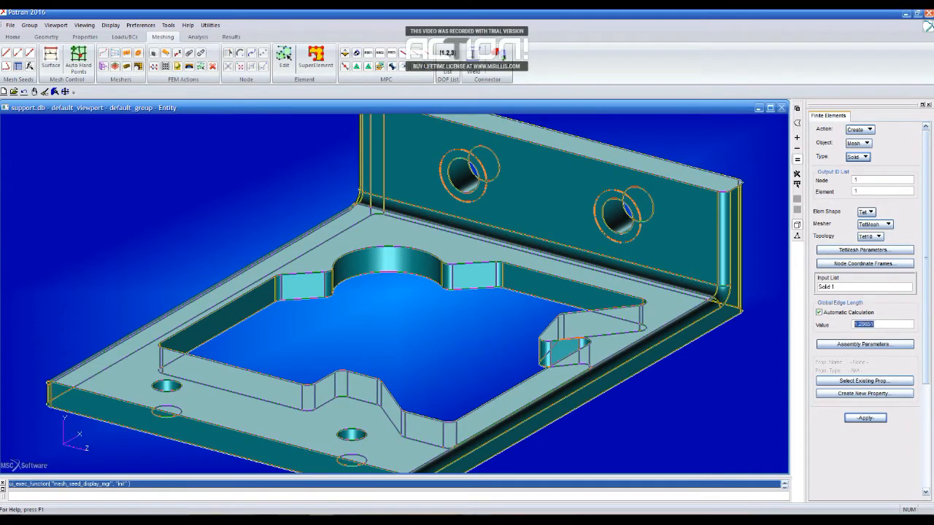
pyautogui.write('75')
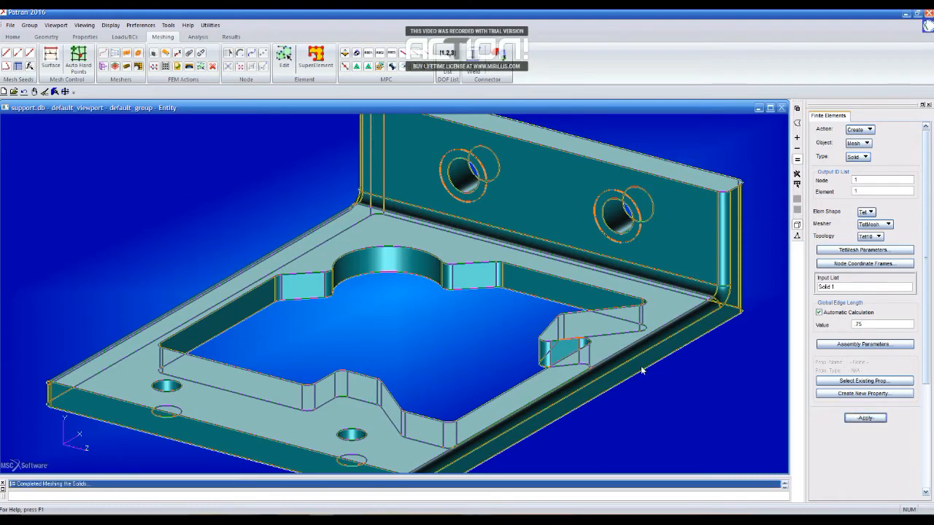
pyautogui.click(865, 418)
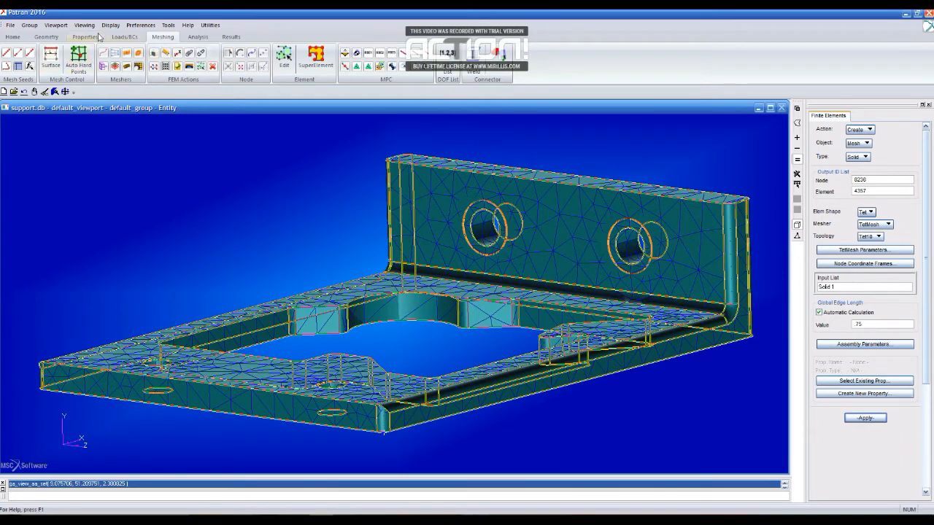
pyautogui.moveTo(124, 36)
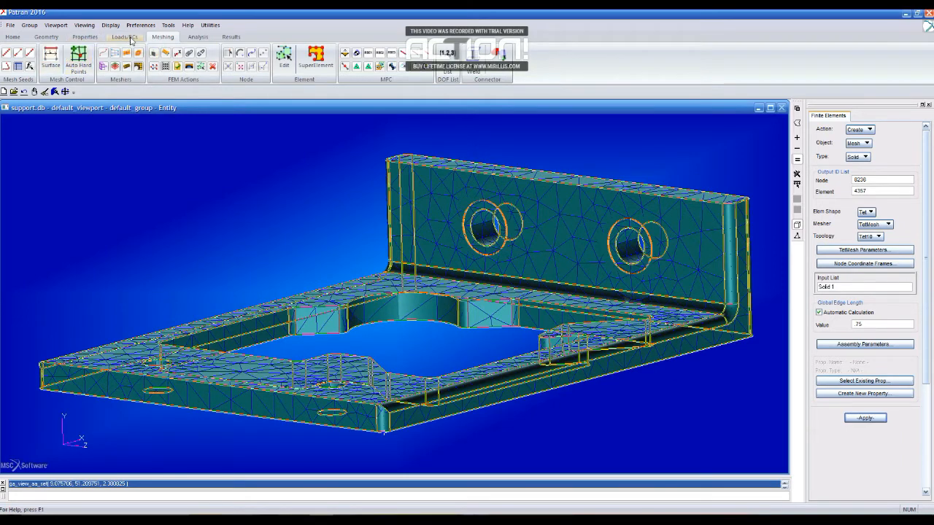
# Step: Define Element Uniform Total Load 'force' for 3D elements with vector <7000 0 0>
pyautogui.click(124, 37)
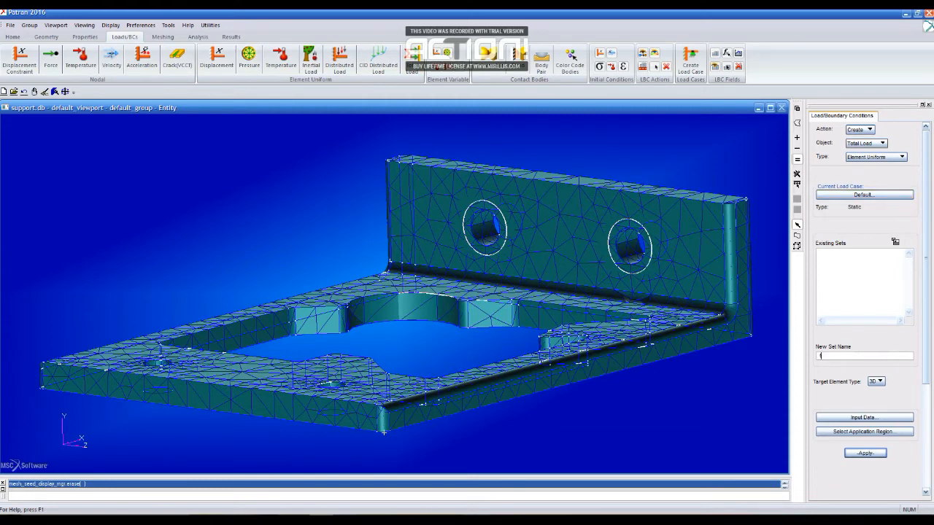
pyautogui.write('force')
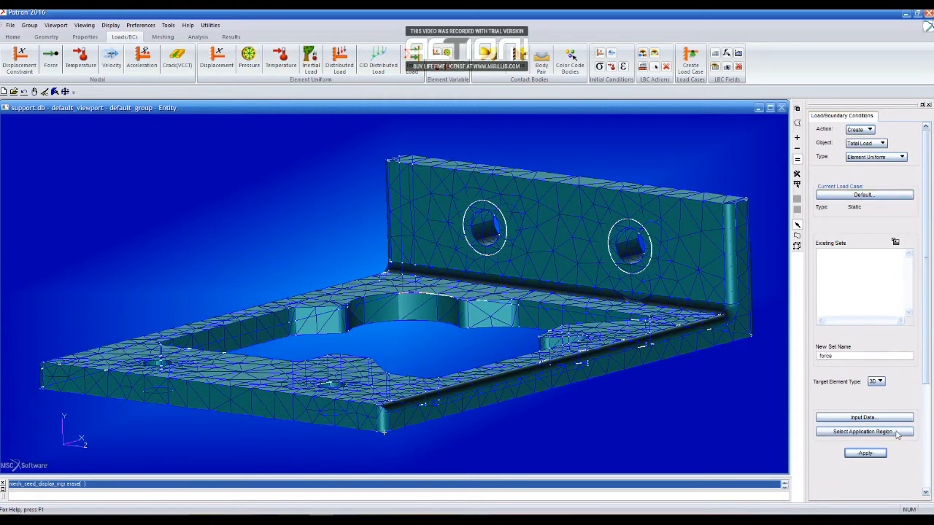
pyautogui.click(863, 417)
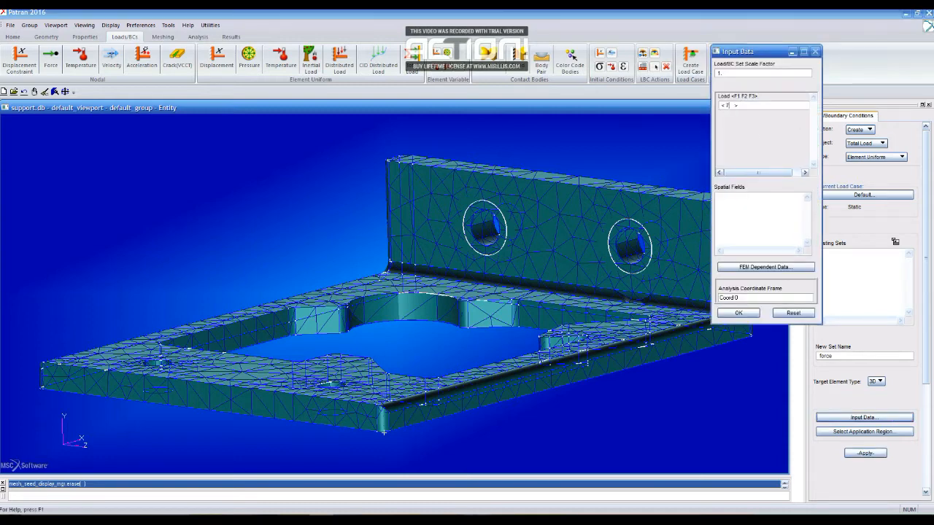
pyautogui.write('7000 0 0')
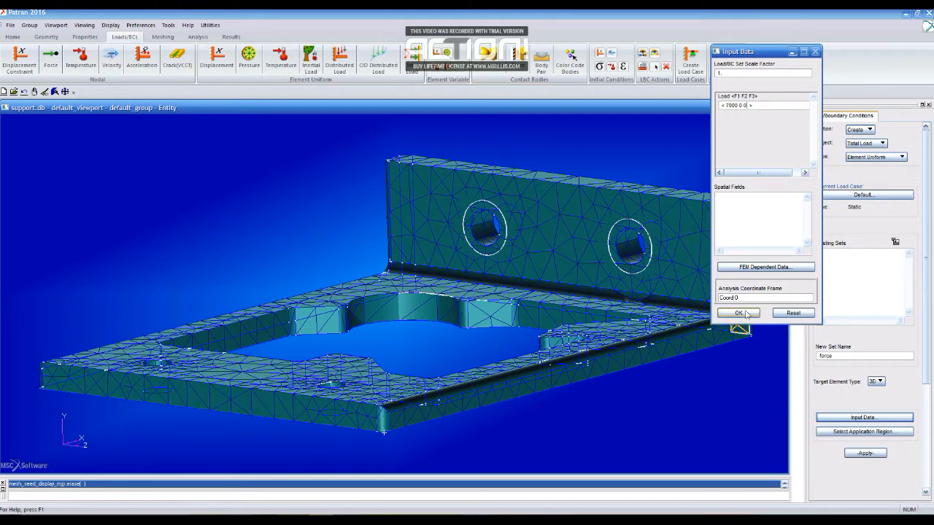
pyautogui.click(739, 313)
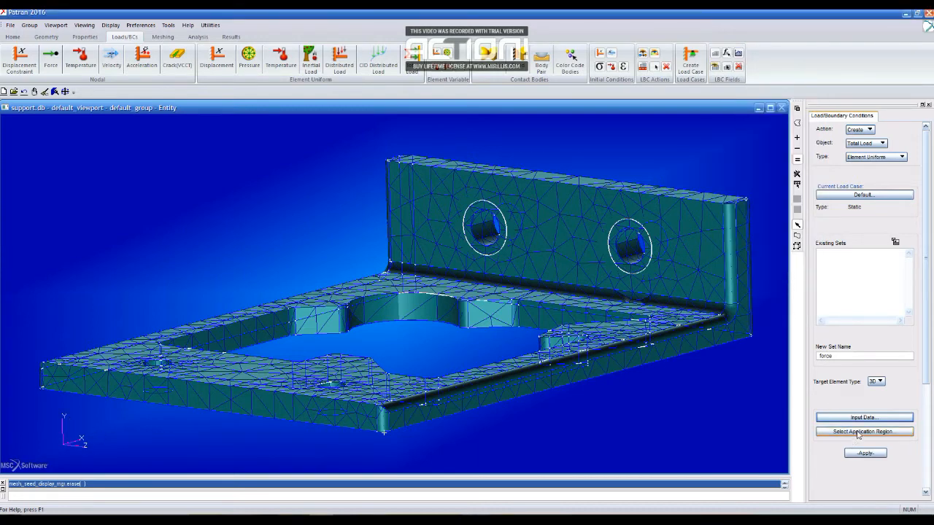
# Step: Apply the force load to hole faces Solid 1.8 and 1.18 and create it
pyautogui.click(864, 431)
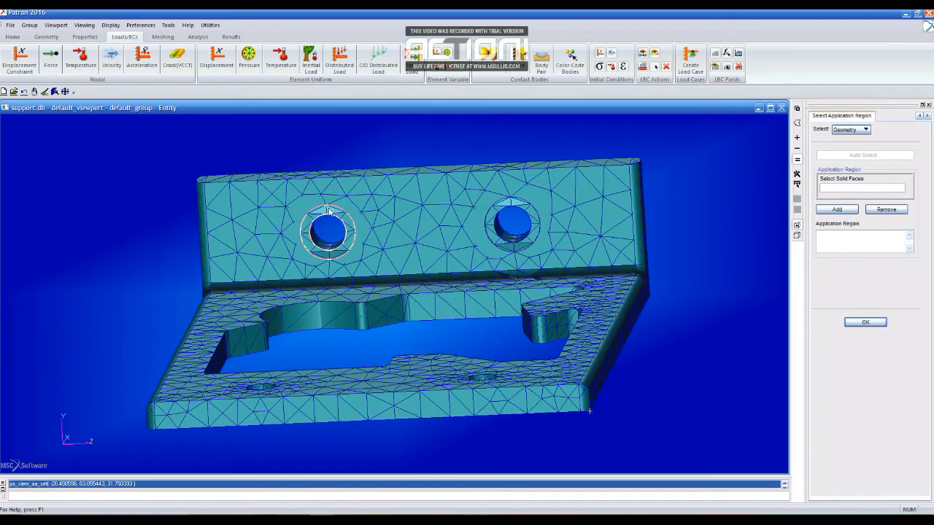
pyautogui.click(437, 212)
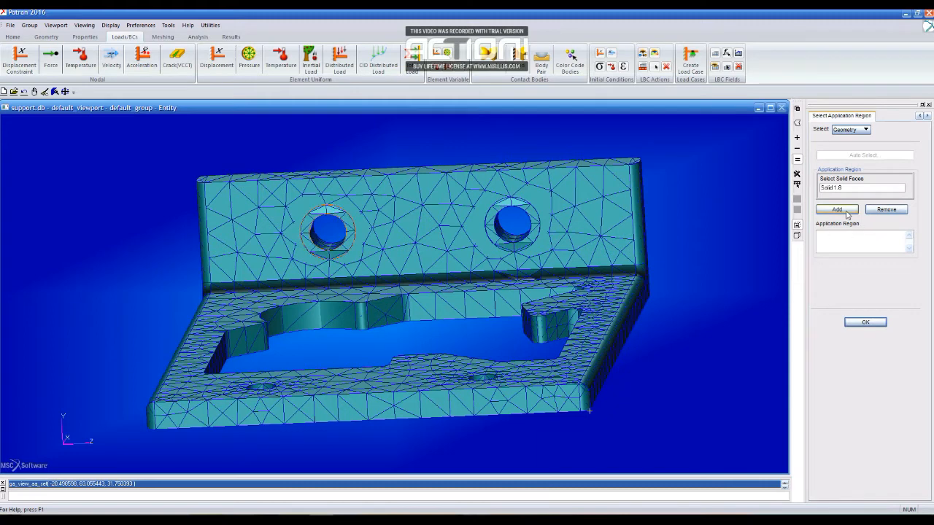
pyautogui.click(836, 209)
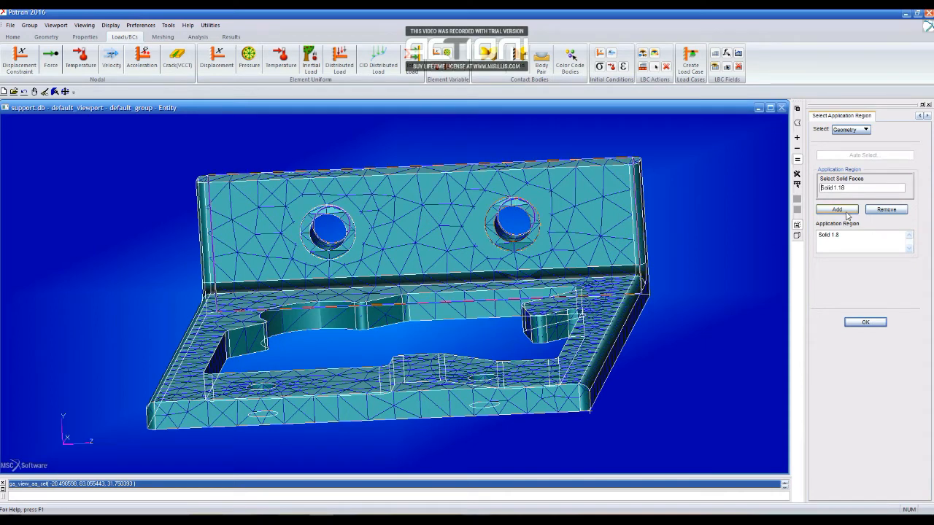
pyautogui.click(835, 209)
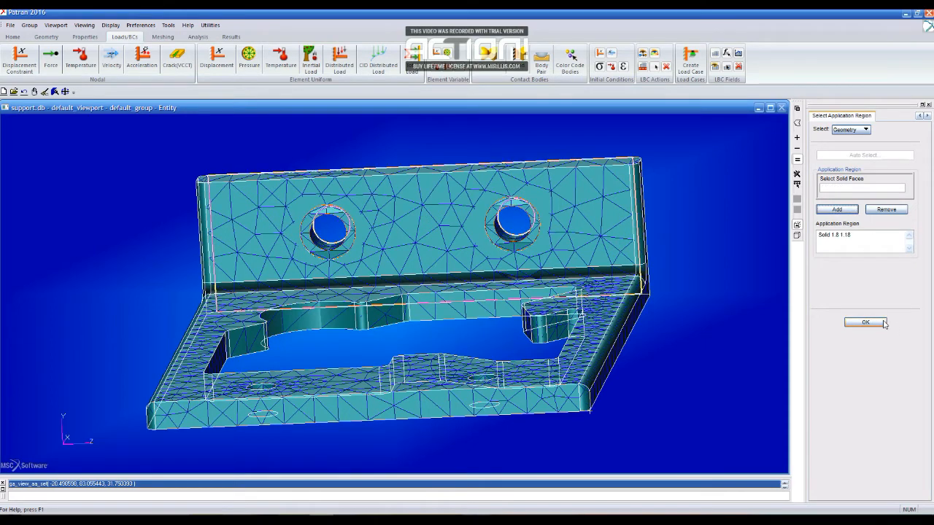
pyautogui.click(865, 322)
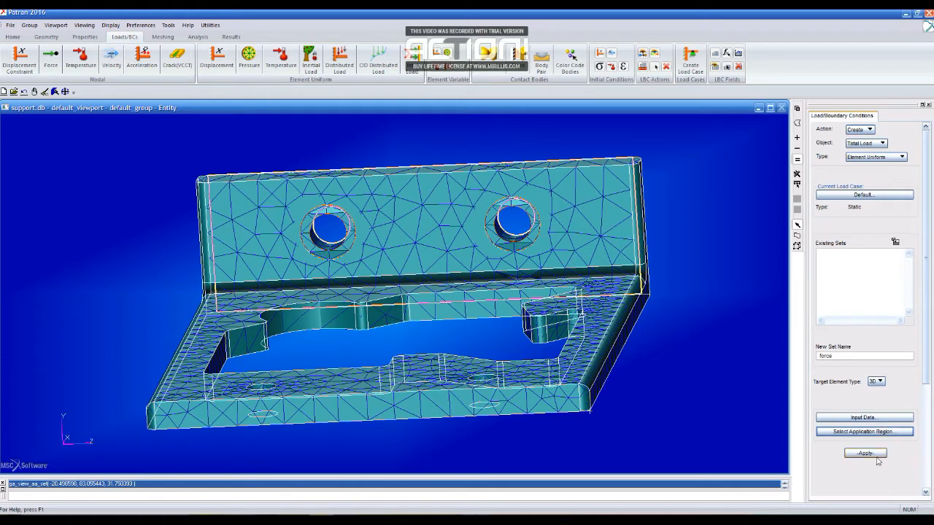
pyautogui.click(864, 453)
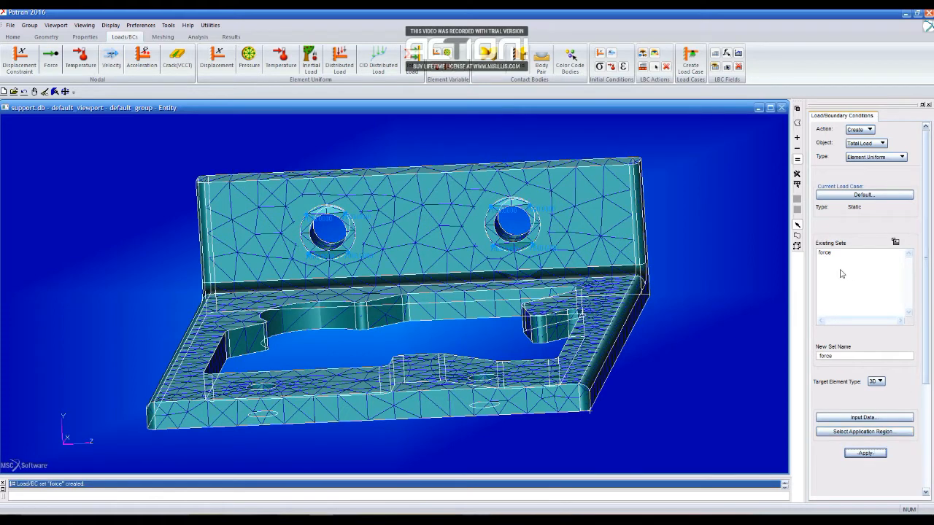
pyautogui.moveTo(716, 283)
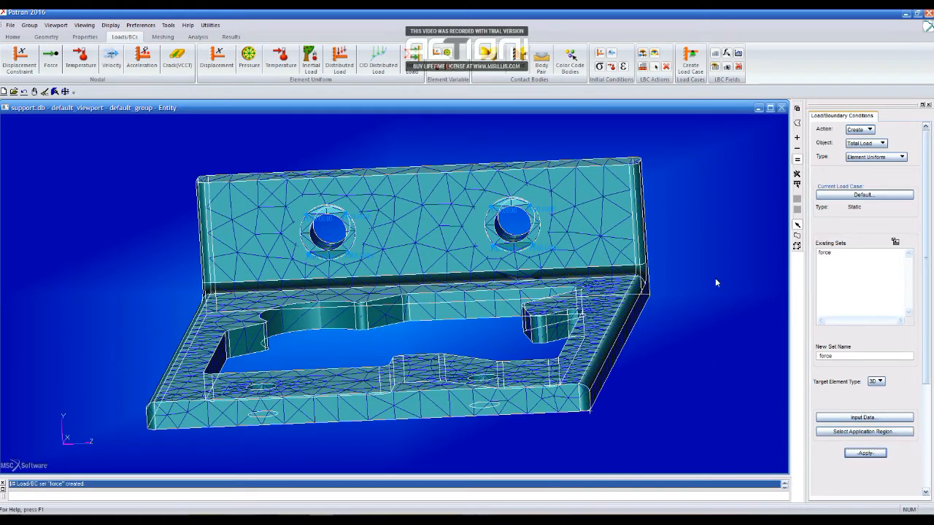
pyautogui.moveTo(695, 258)
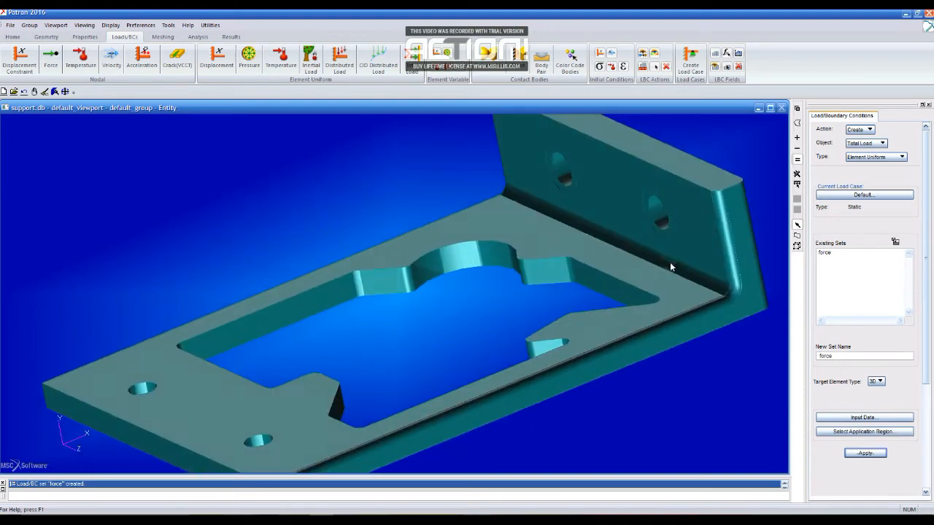
# Step: Create displacement constraint 'fixed' on base-plate hole faces Solid 1.53 and 1.54
pyautogui.click(19, 58)
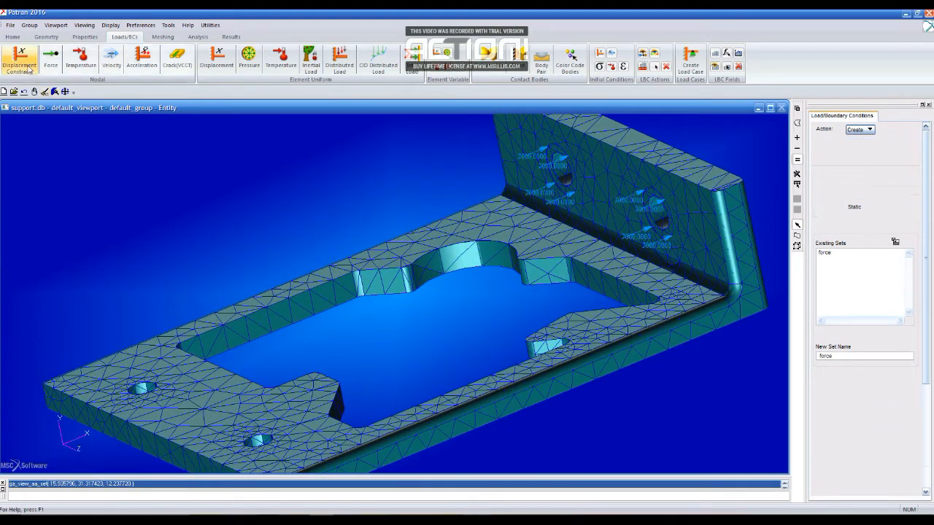
pyautogui.click(20, 59)
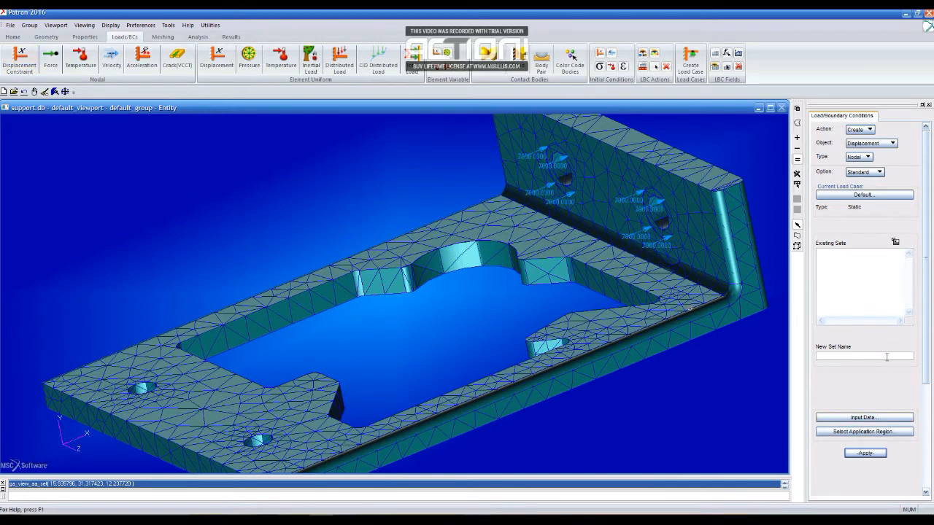
pyautogui.write('fixd')
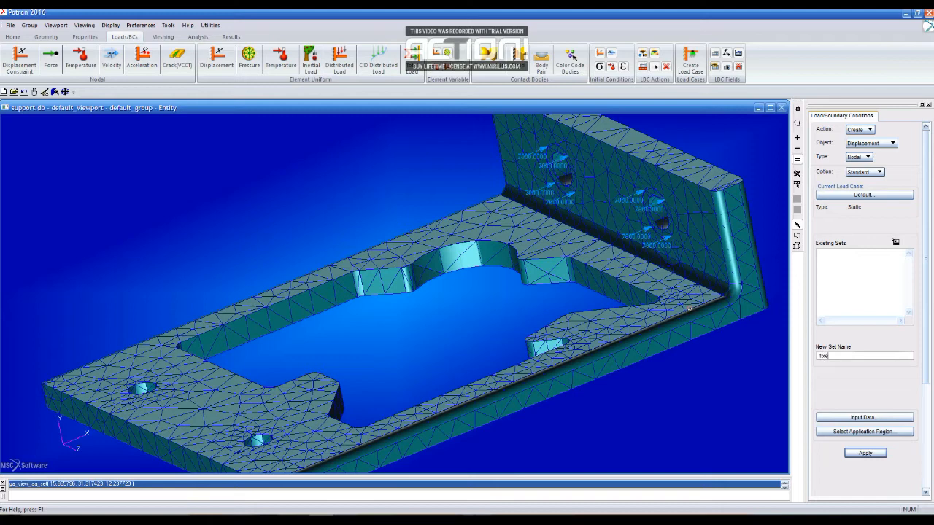
pyautogui.click(863, 416)
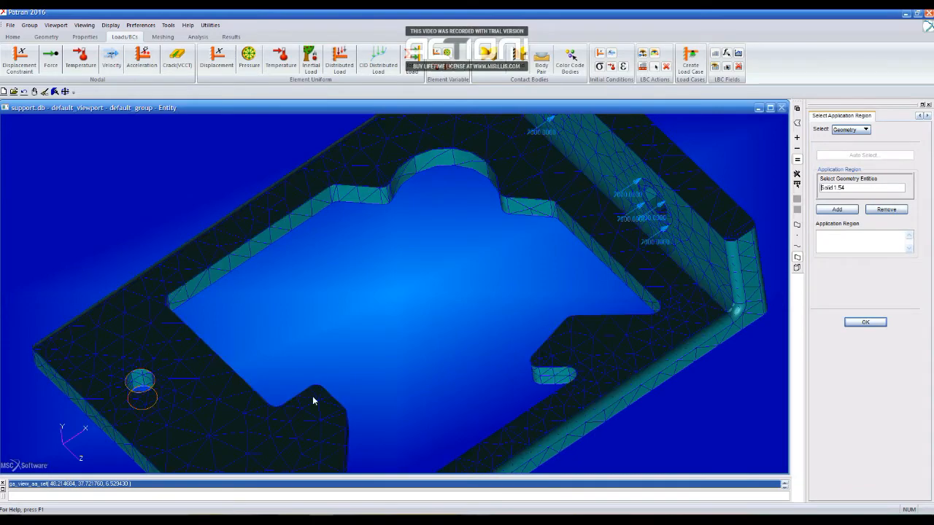
pyautogui.moveTo(313, 400); pyautogui.dragTo(503, 420)
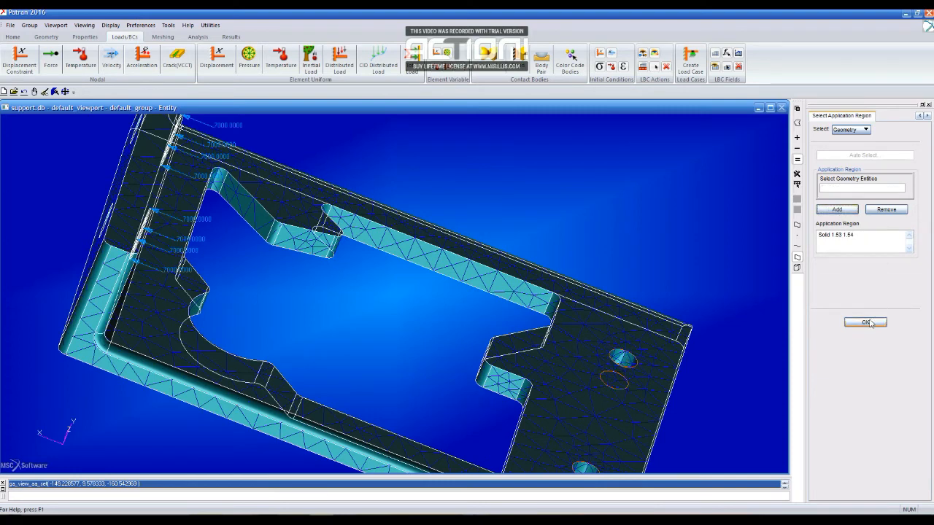
pyautogui.click(865, 322)
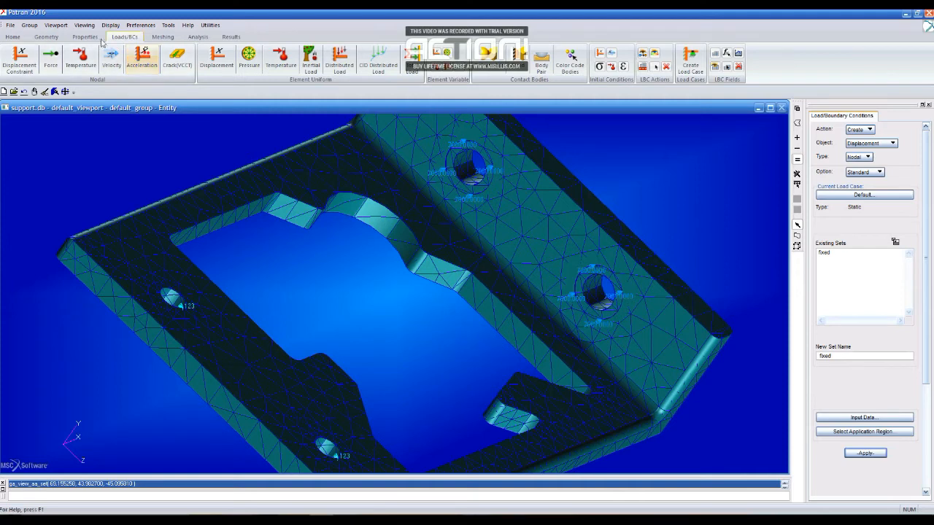
# Step: Switch to element properties, opening and cancelling the Input Properties form
pyautogui.click(85, 36)
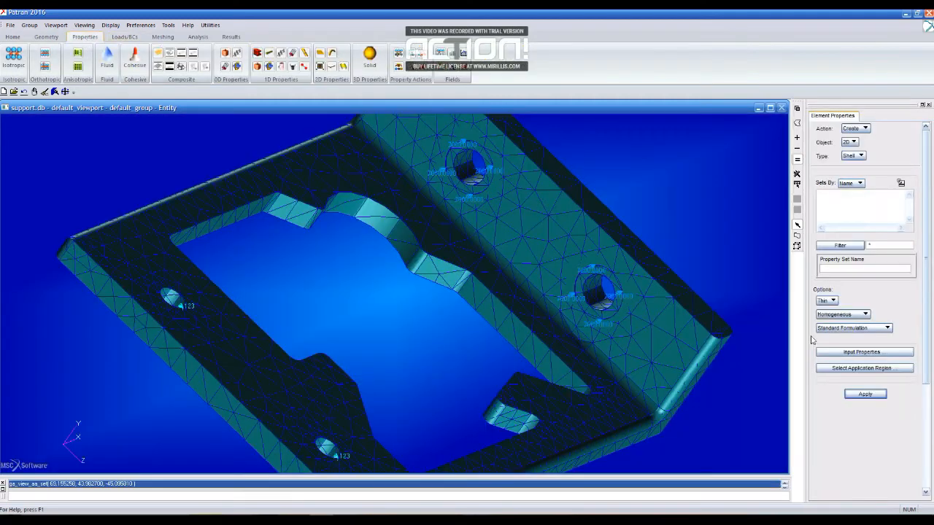
pyautogui.click(863, 351)
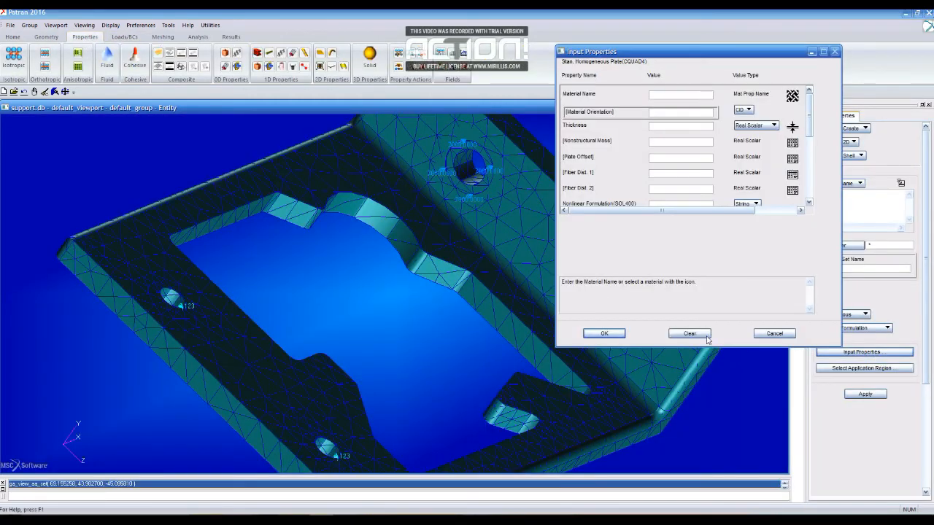
pyautogui.click(773, 334)
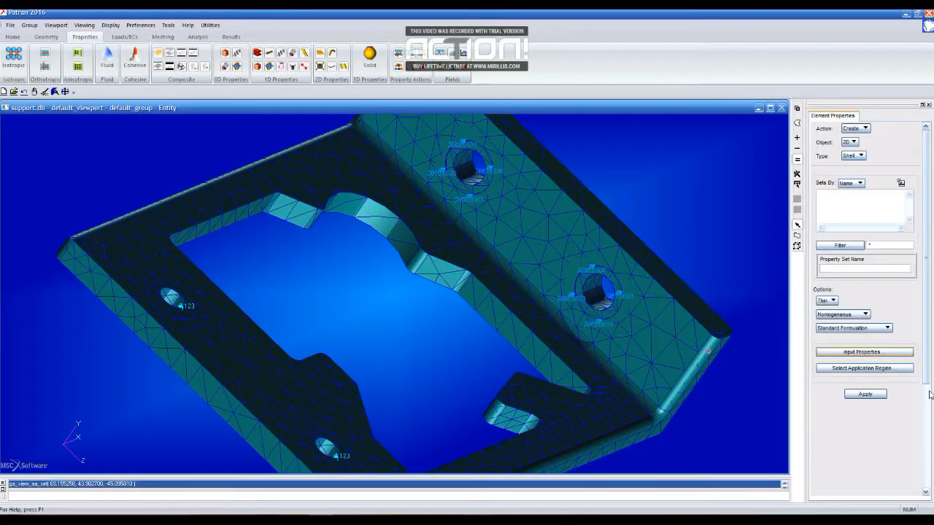
# Step: Create isotropic material AL with elastic modulus 10e6
pyautogui.click(13, 59)
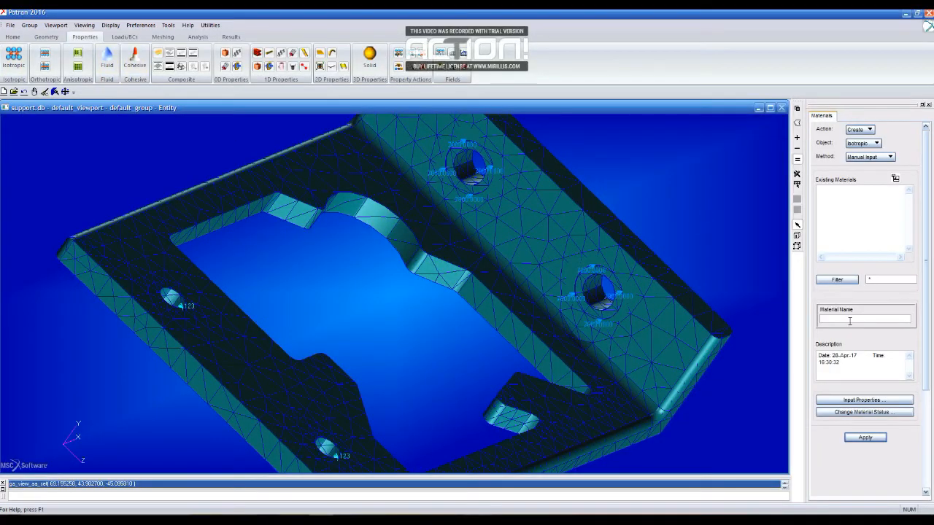
pyautogui.write('AL')
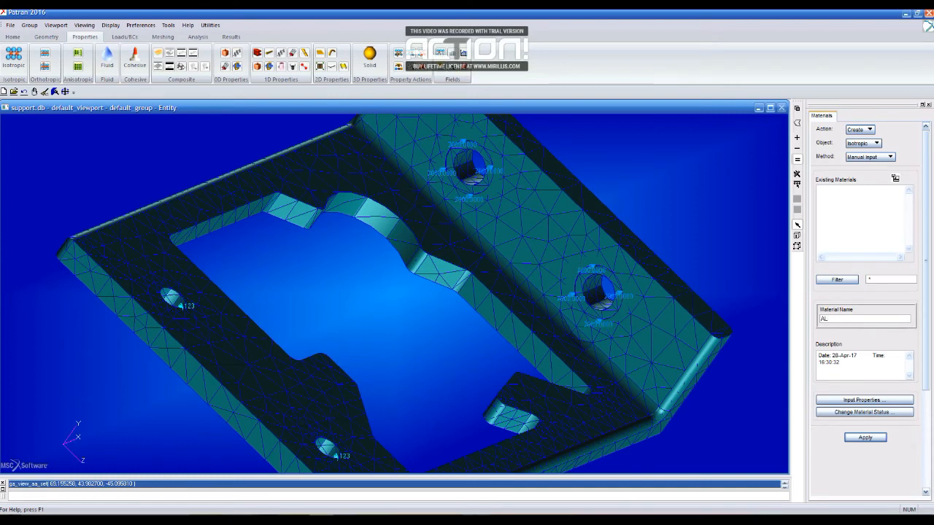
pyautogui.click(863, 400)
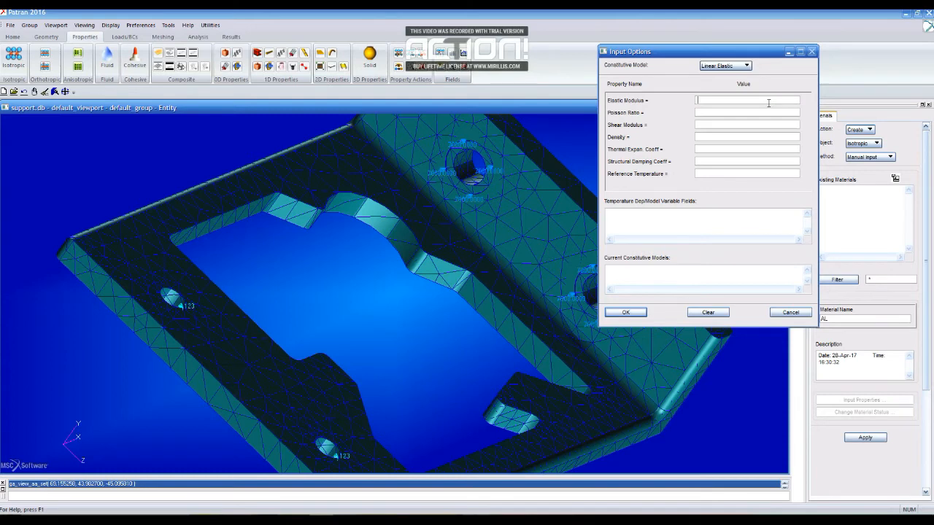
pyautogui.write('10e6')
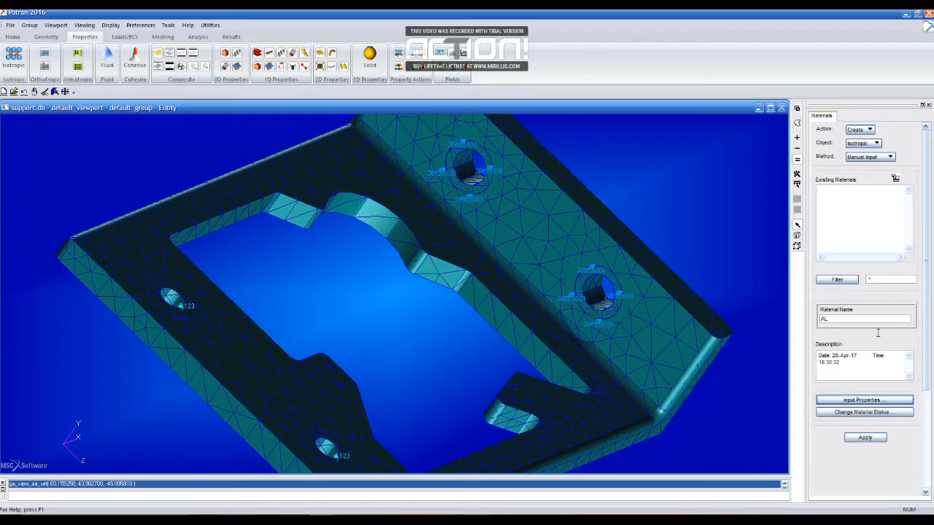
pyautogui.click(864, 437)
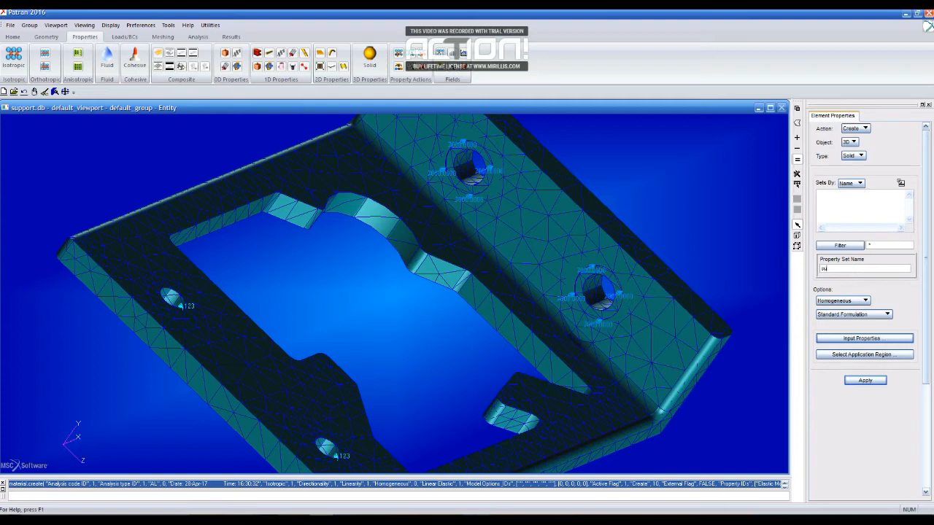
# Step: Create 3D solid property AL_support with material AL on the bracket solid
pyautogui.write('support')
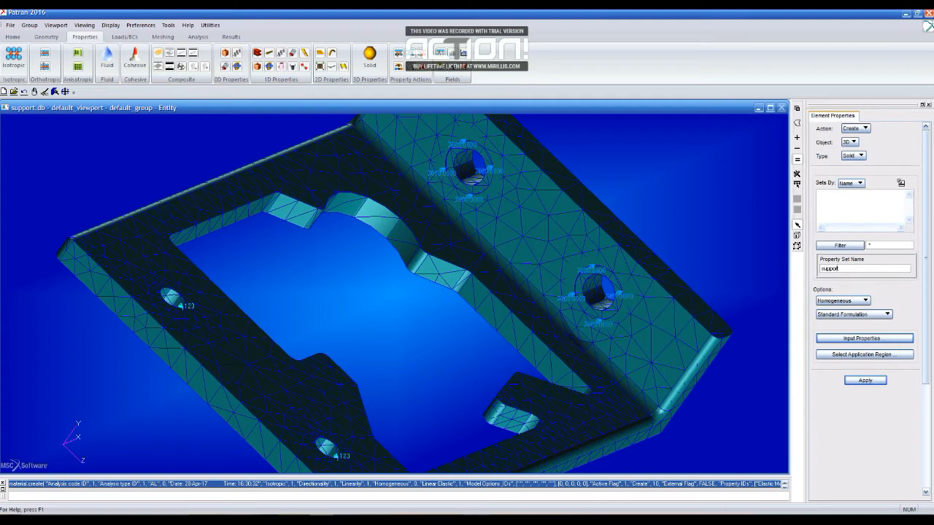
pyautogui.write('AL_')
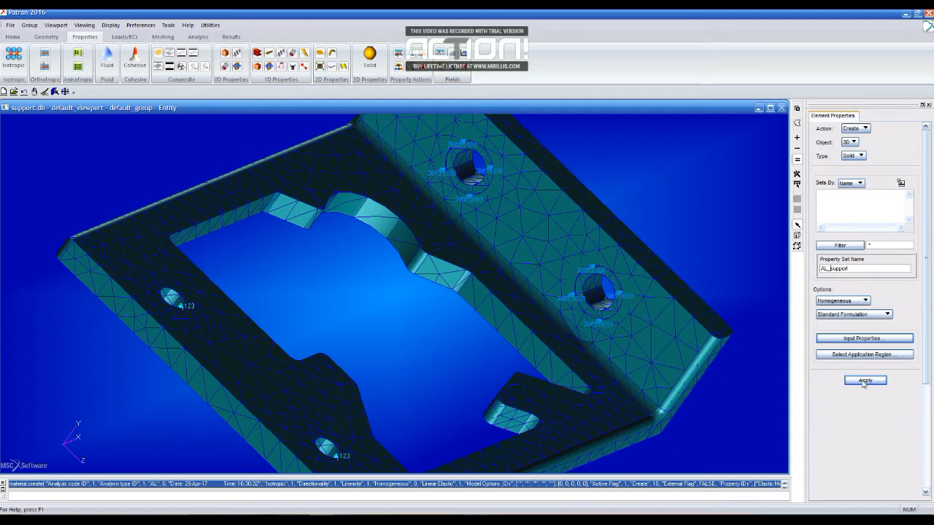
pyautogui.click(863, 338)
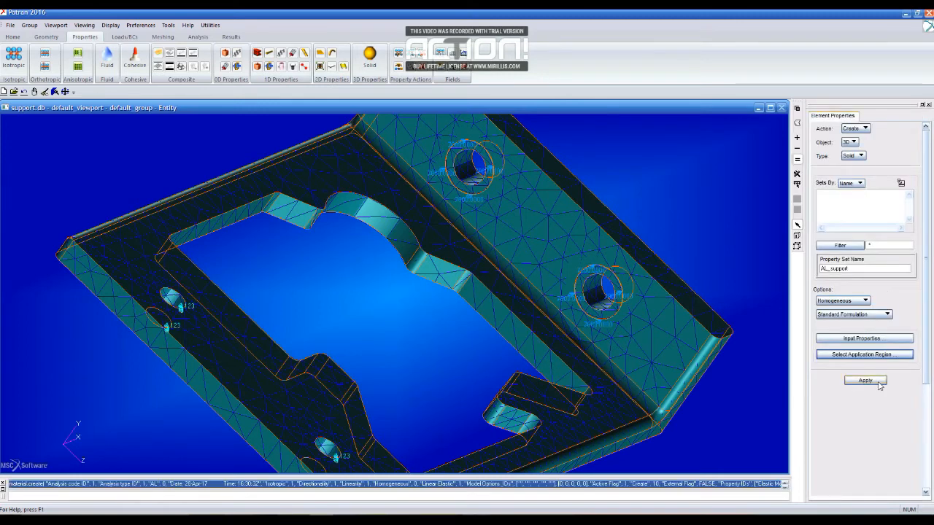
pyautogui.click(864, 380)
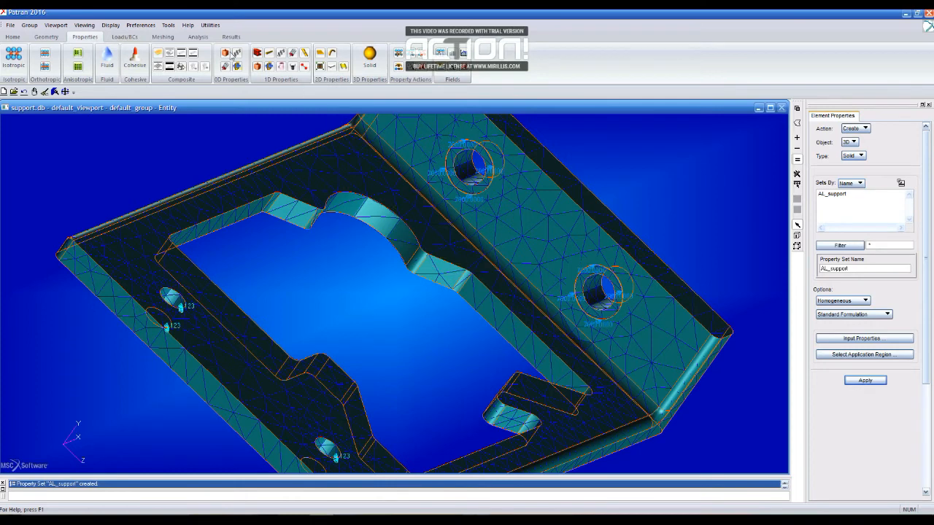
# Step: Set up a linear static analysis with sorted bulk data translation parameters
pyautogui.click(198, 37)
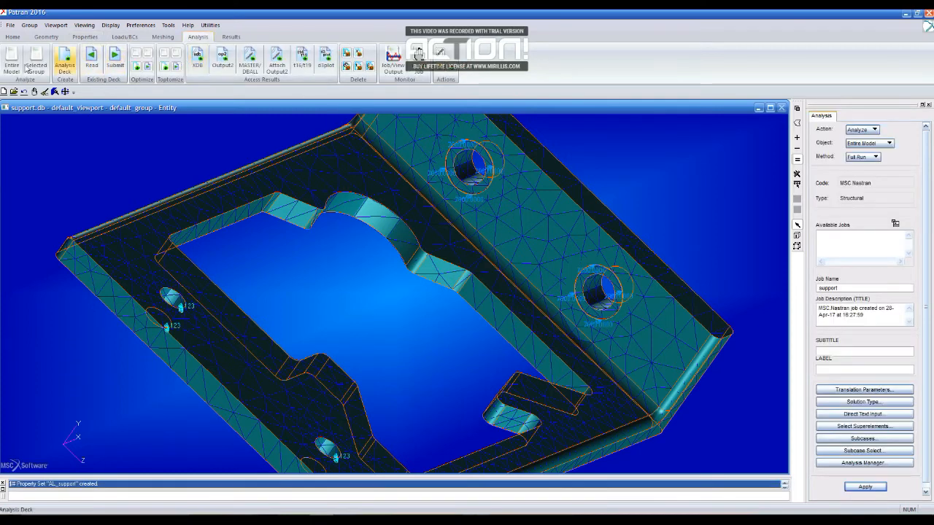
pyautogui.click(874, 156)
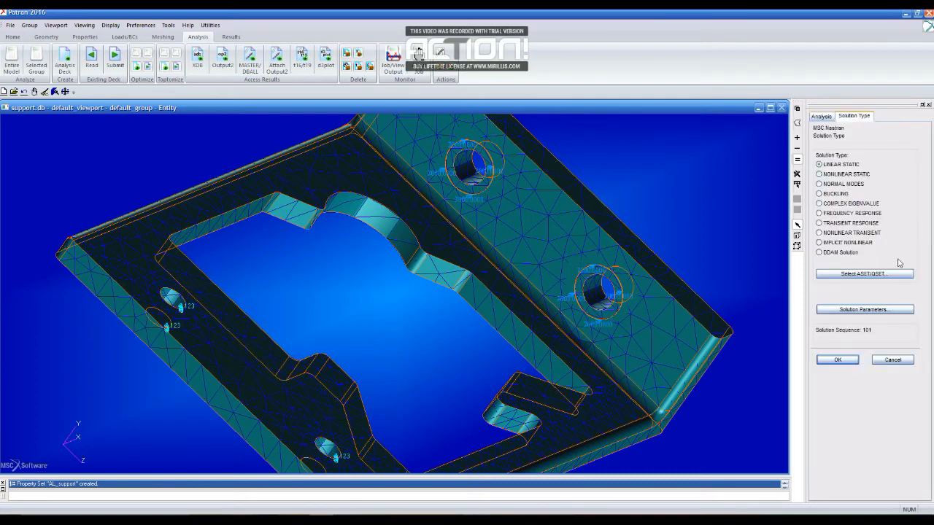
pyautogui.click(837, 359)
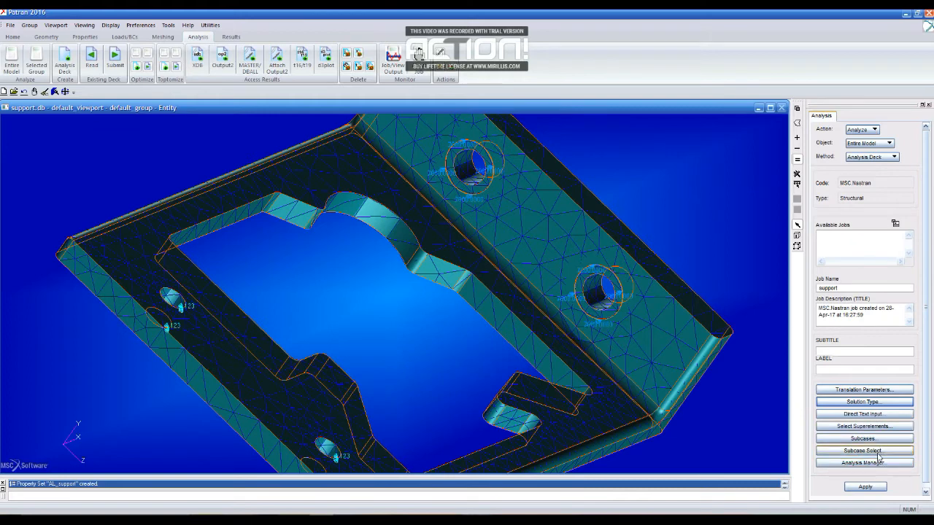
pyautogui.click(864, 450)
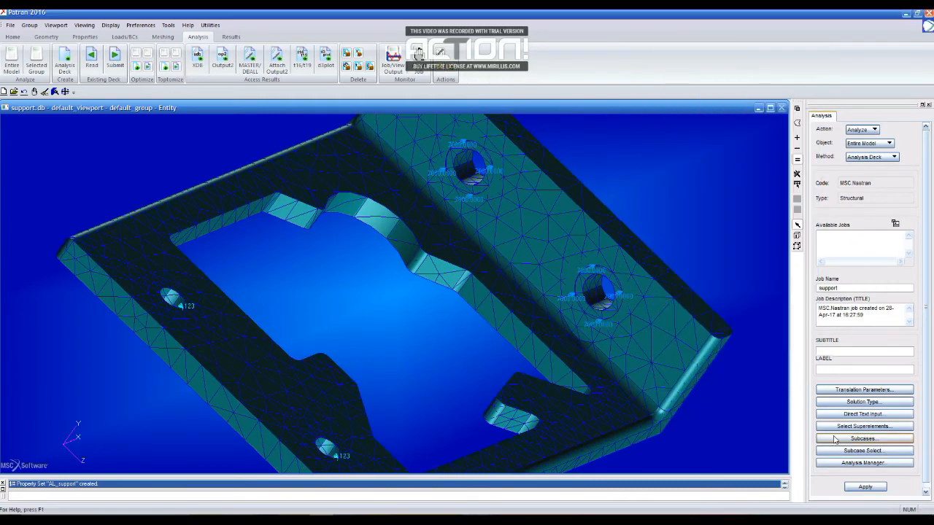
pyautogui.click(864, 388)
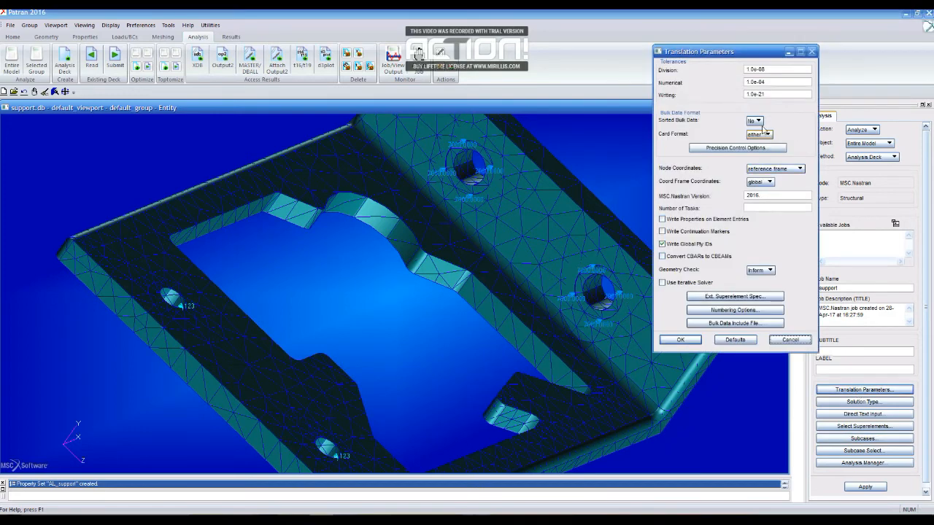
pyautogui.click(758, 134)
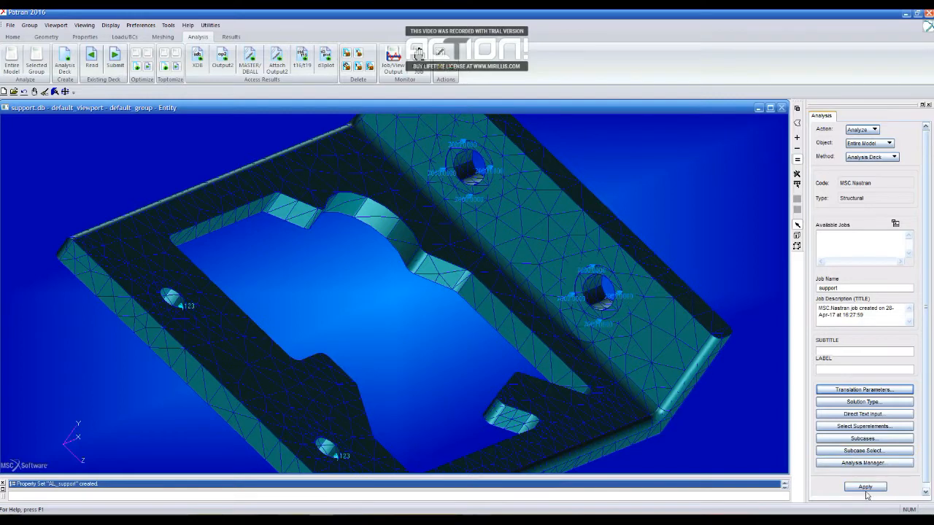
# Step: Submit the support job to Nastran, deleting the previous run's files
pyautogui.click(864, 486)
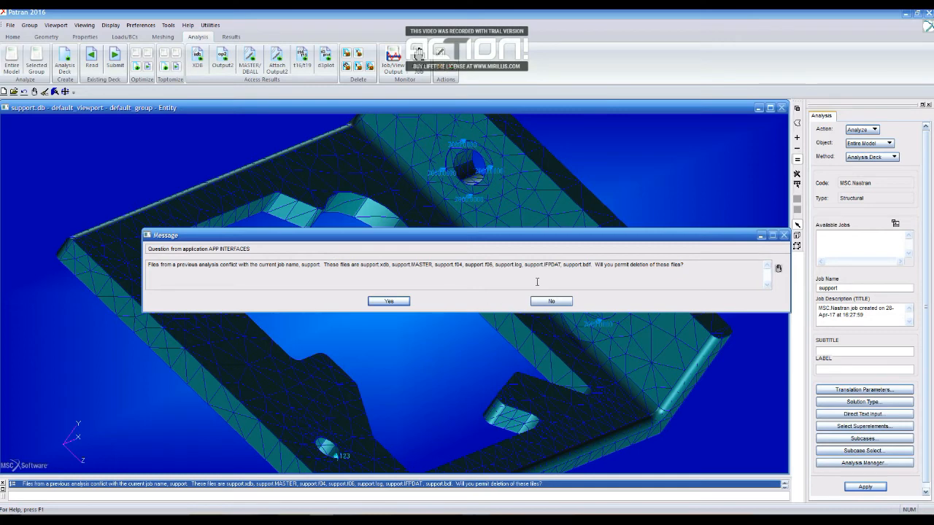
pyautogui.click(388, 301)
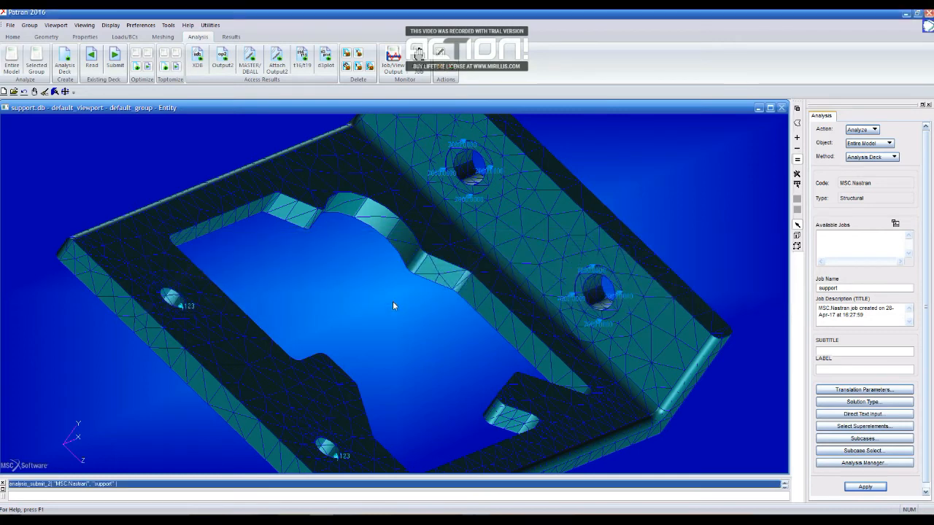
pyautogui.click(865, 486)
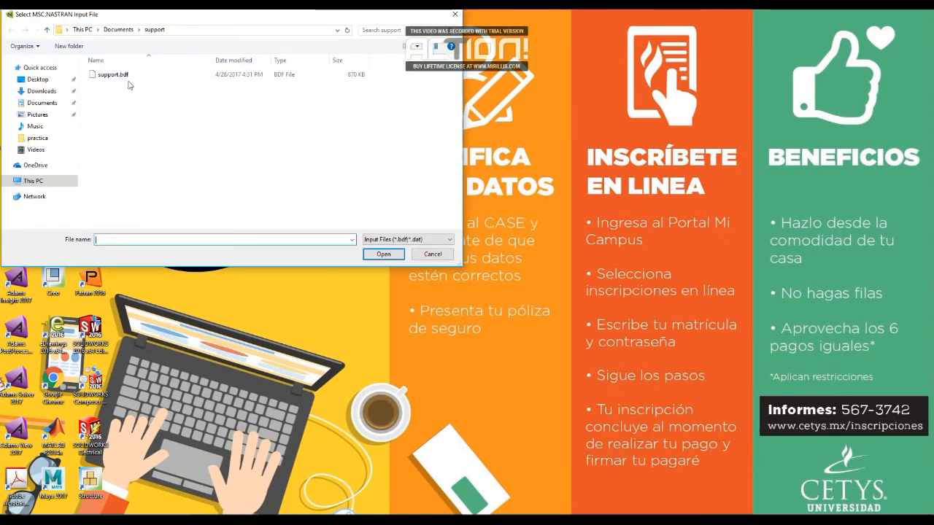
pyautogui.click(109, 74)
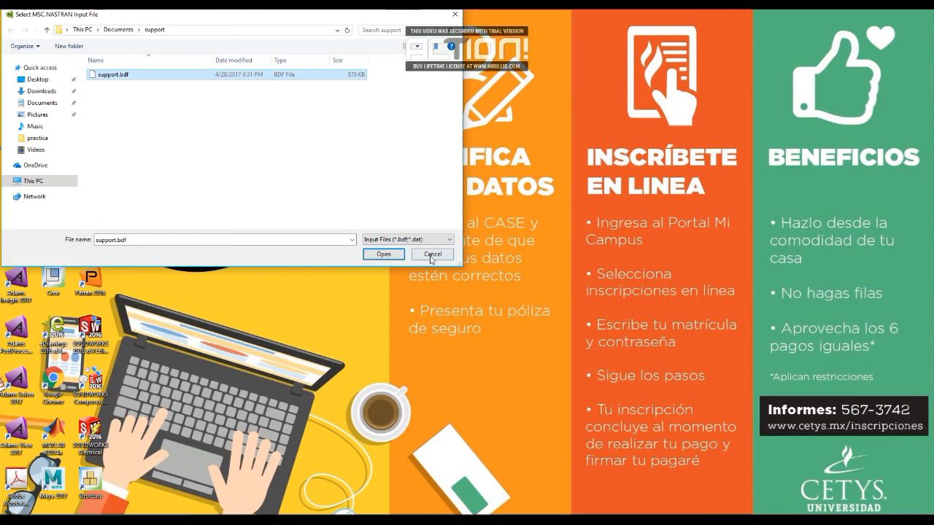
pyautogui.click(382, 254)
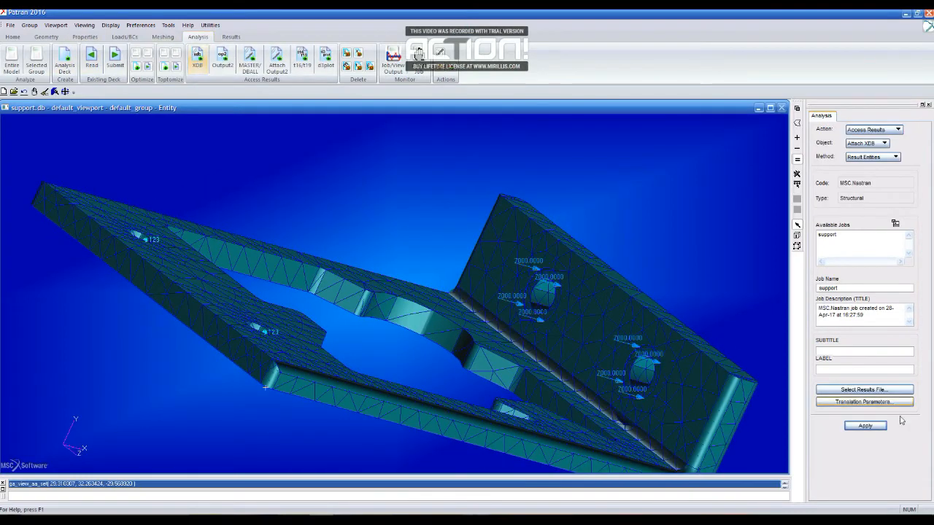
# Step: Browse for the results file and choose support.xdb to attach
pyautogui.click(864, 389)
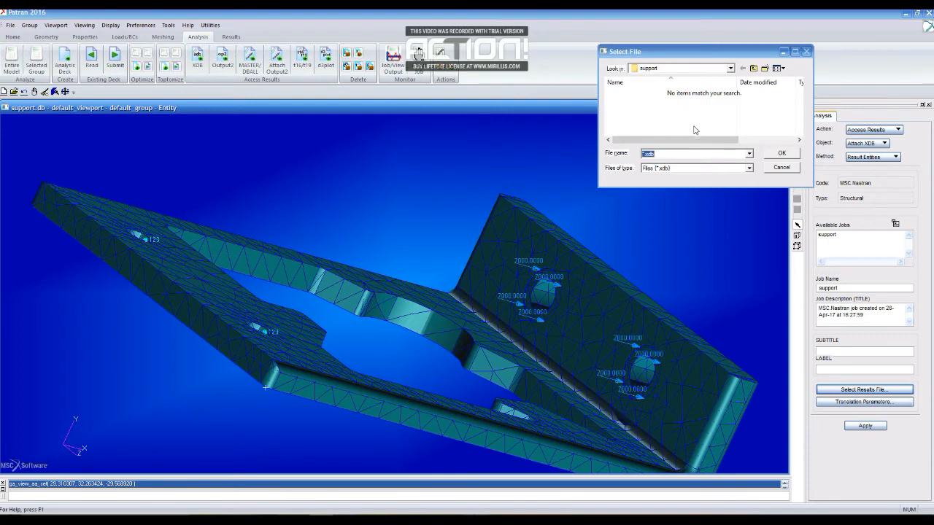
pyautogui.click(781, 167)
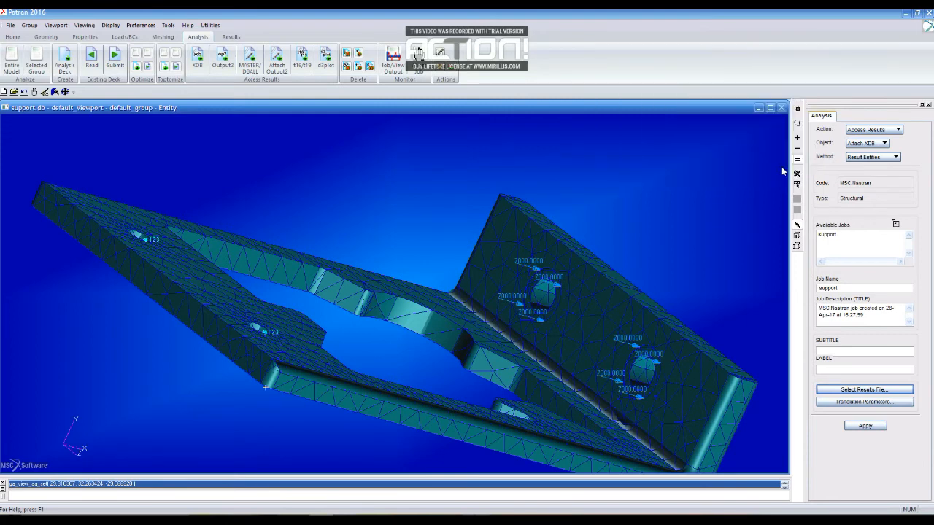
pyautogui.click(864, 389)
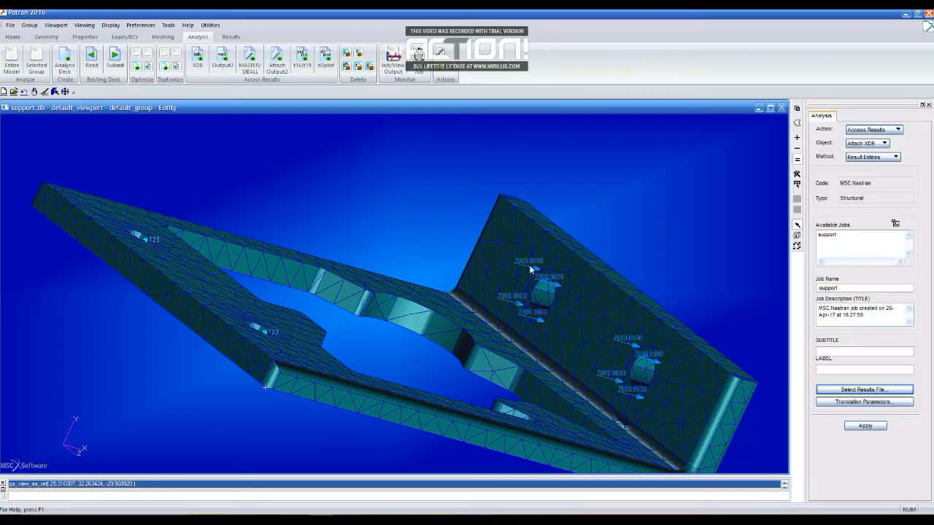
pyautogui.moveTo(922, 397)
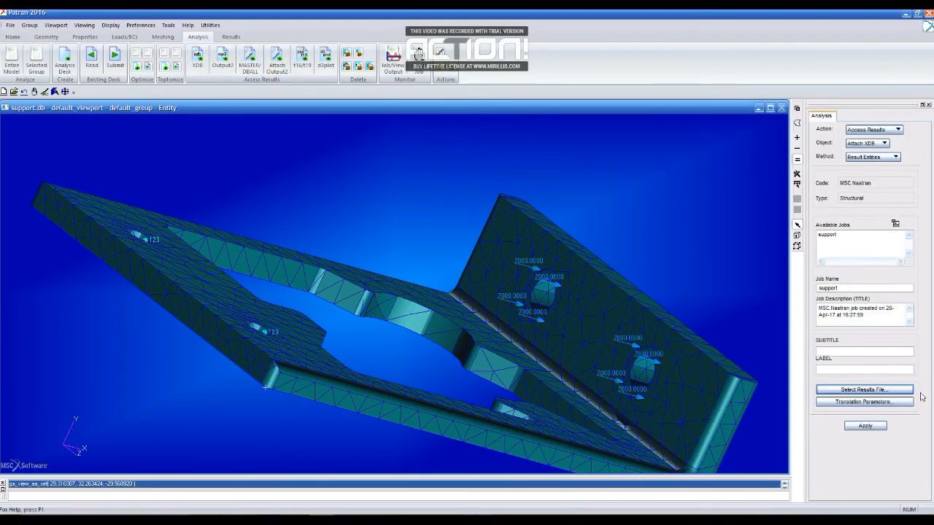
pyautogui.click(864, 389)
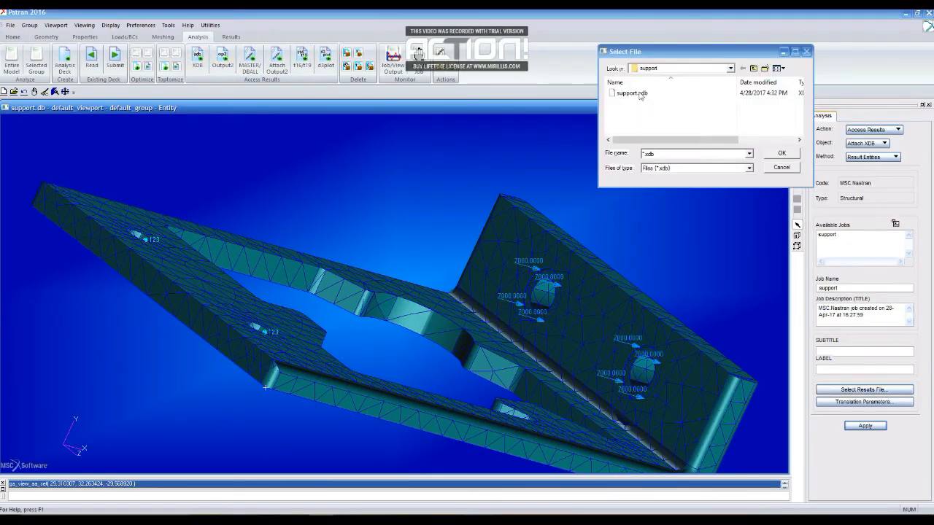
pyautogui.click(631, 93)
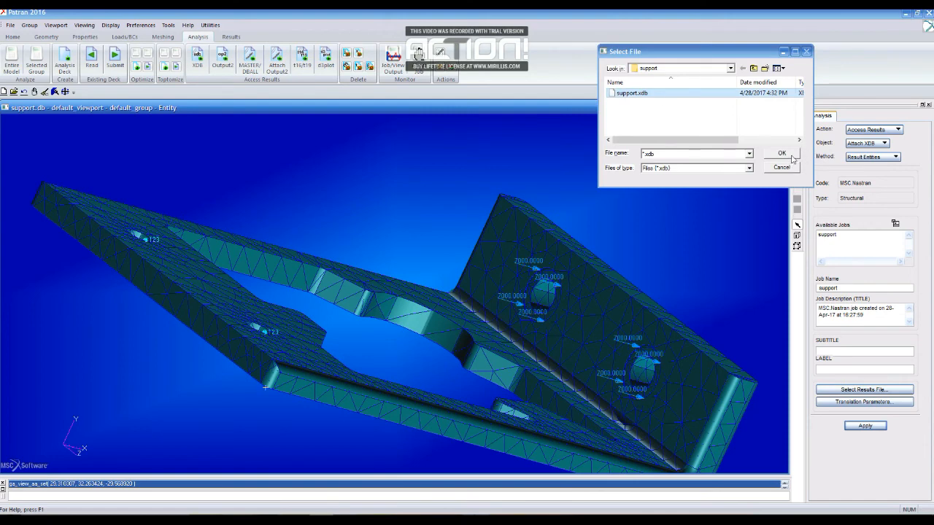
pyautogui.click(780, 153)
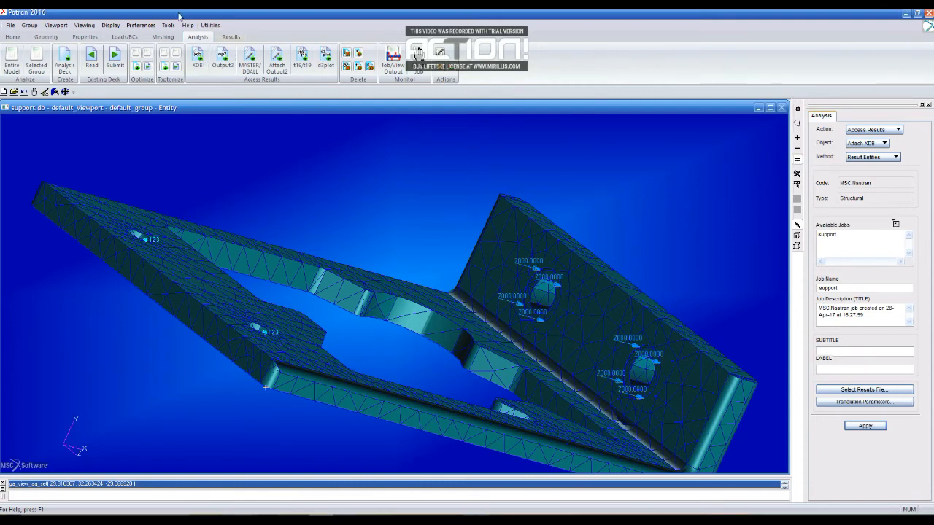
# Step: Apply Attach XDB for support.xdb on the Analysis tab, then move to Results
pyautogui.click(231, 36)
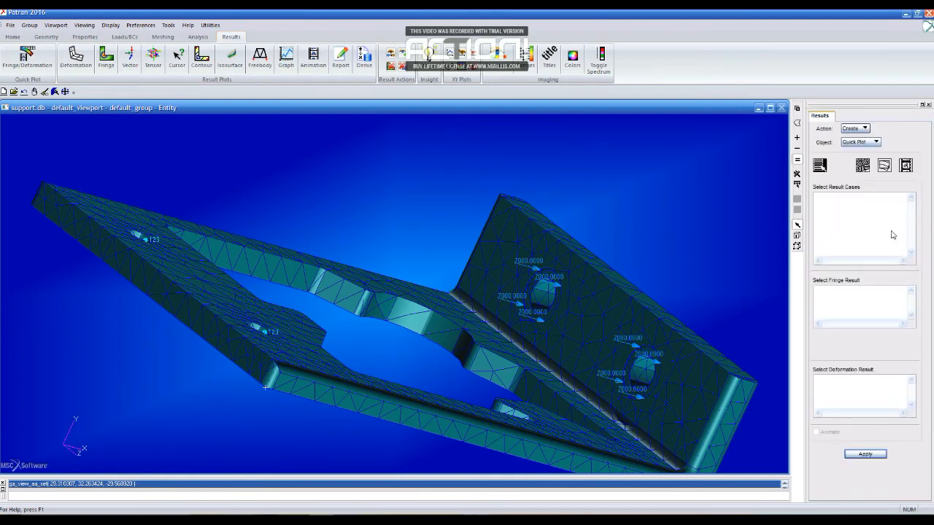
pyautogui.moveTo(889, 264)
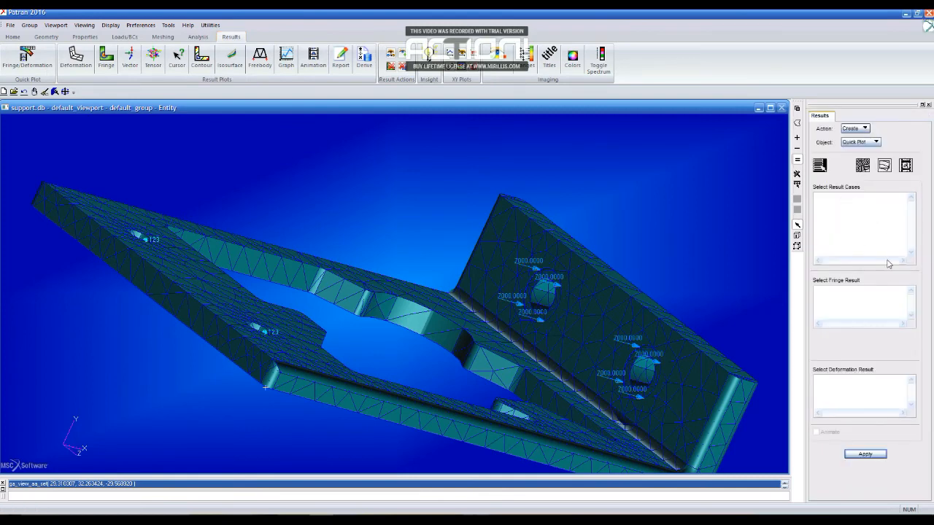
pyautogui.moveTo(188, 113)
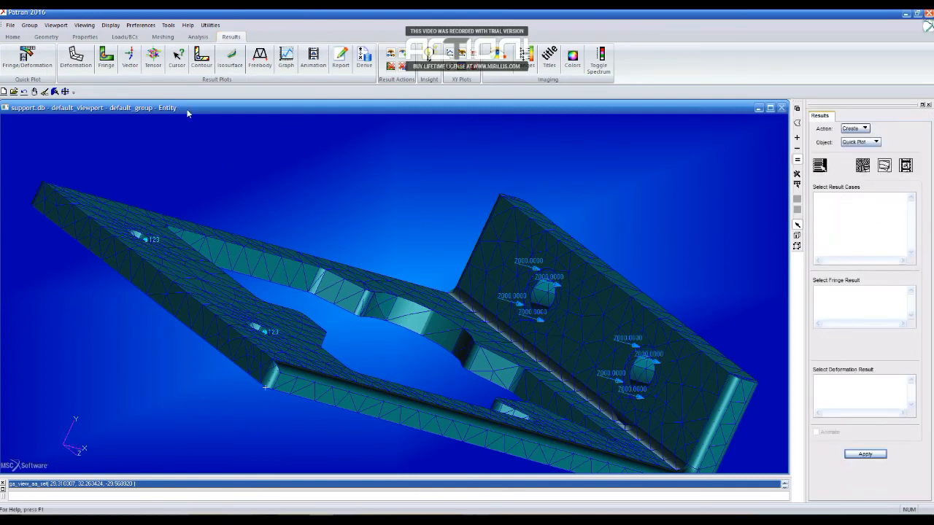
pyautogui.moveTo(253, 38)
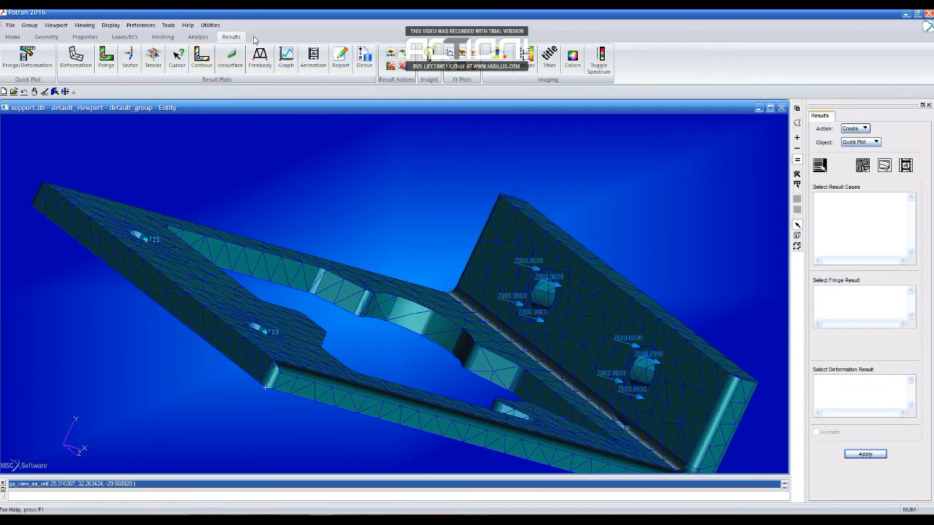
pyautogui.moveTo(213, 232)
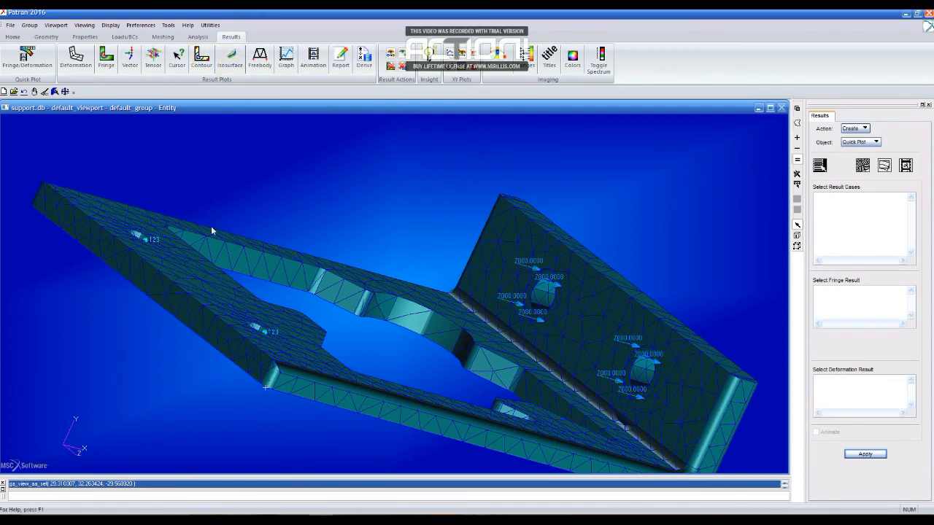
pyautogui.click(198, 36)
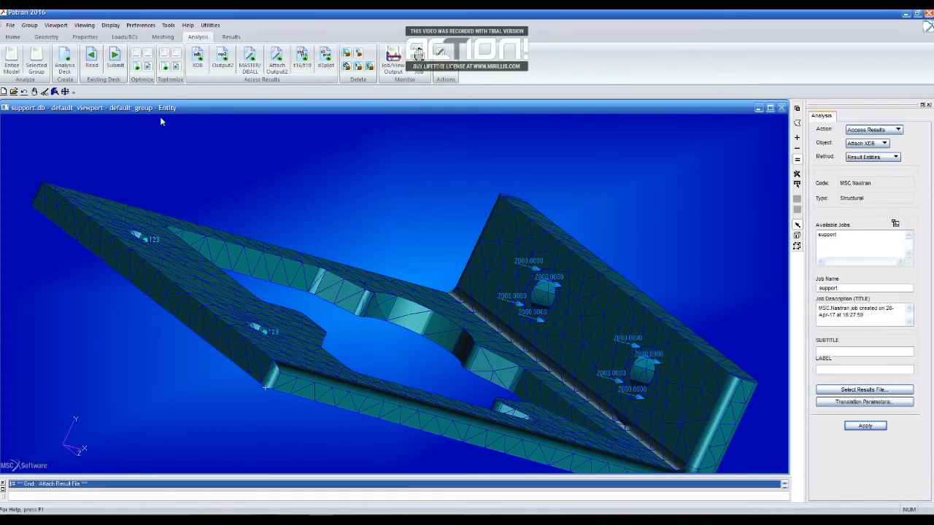
pyautogui.click(231, 36)
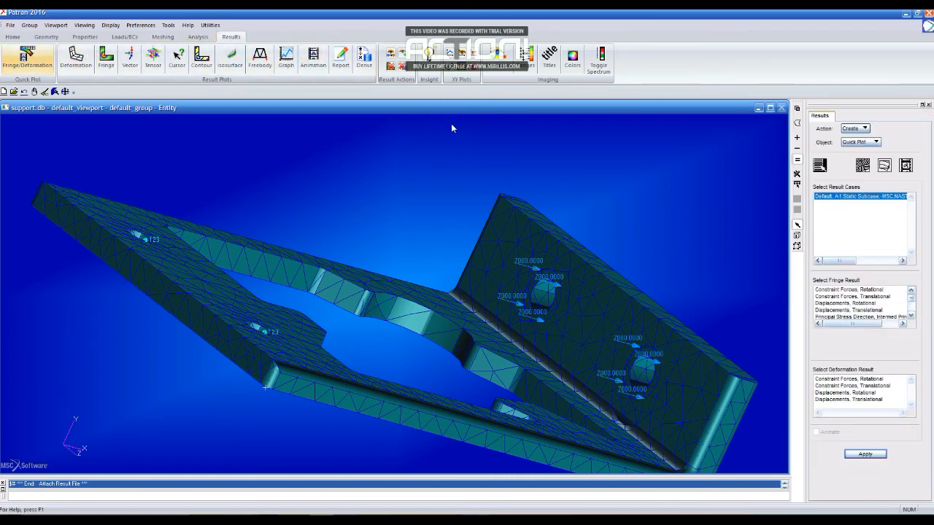
# Step: Quick Plot a von Mises Stress Tensor fringe on the translational-displacement deformed shape
pyautogui.scroll(-3)
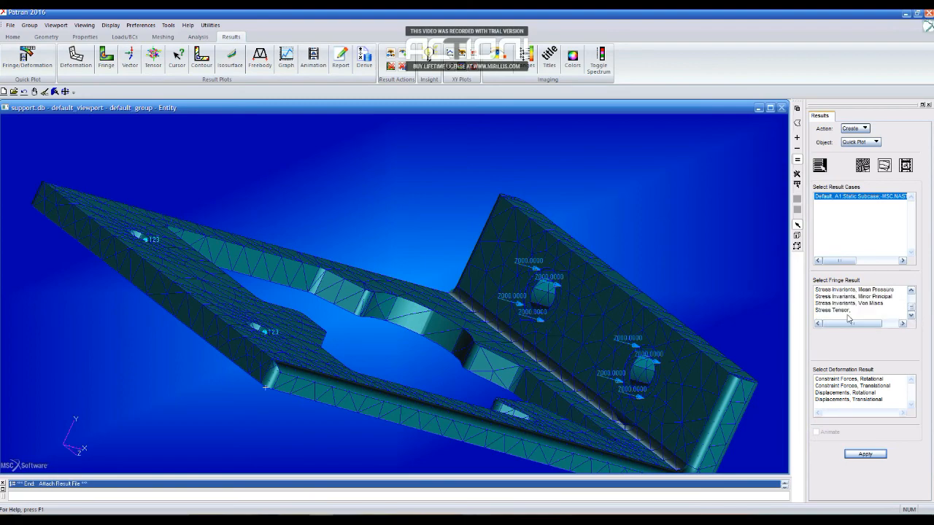
pyautogui.click(832, 309)
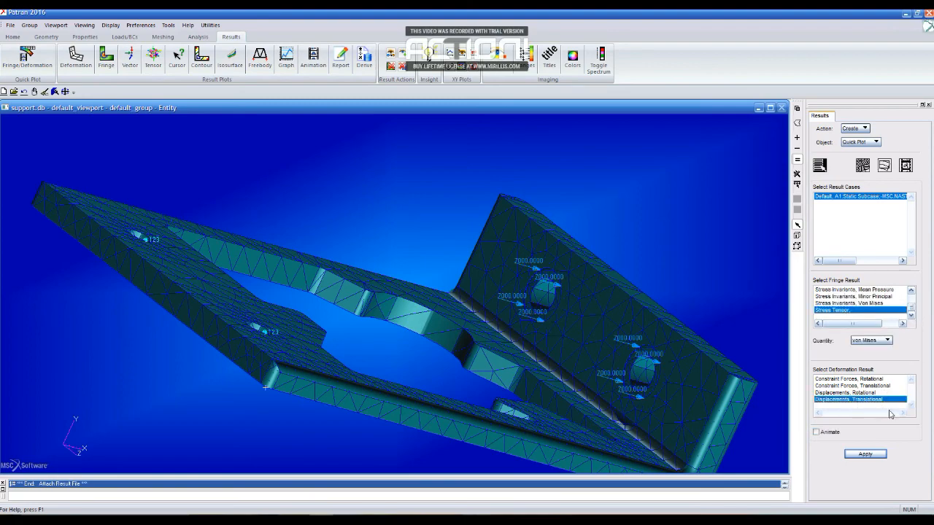
pyautogui.click(865, 453)
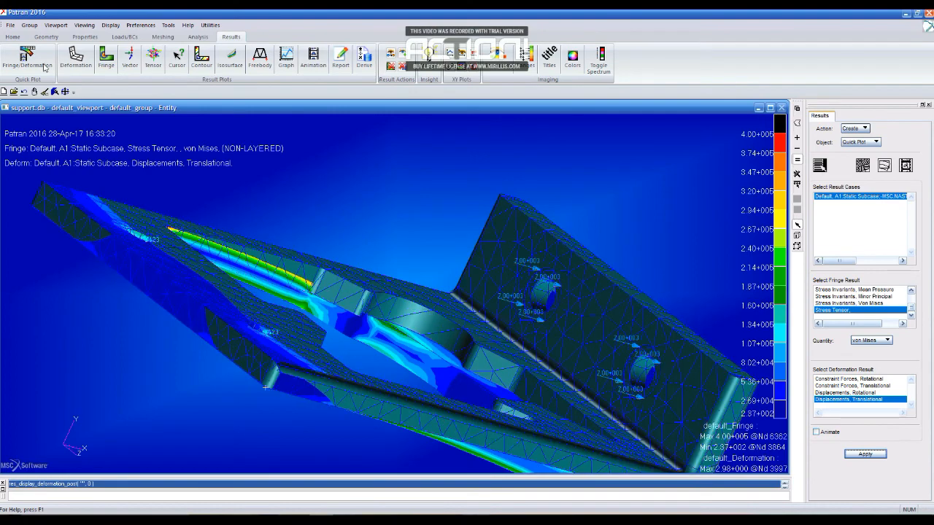
# Step: Set an Iso view and orbit the bracket to inspect the stressed plate
pyautogui.click(12, 36)
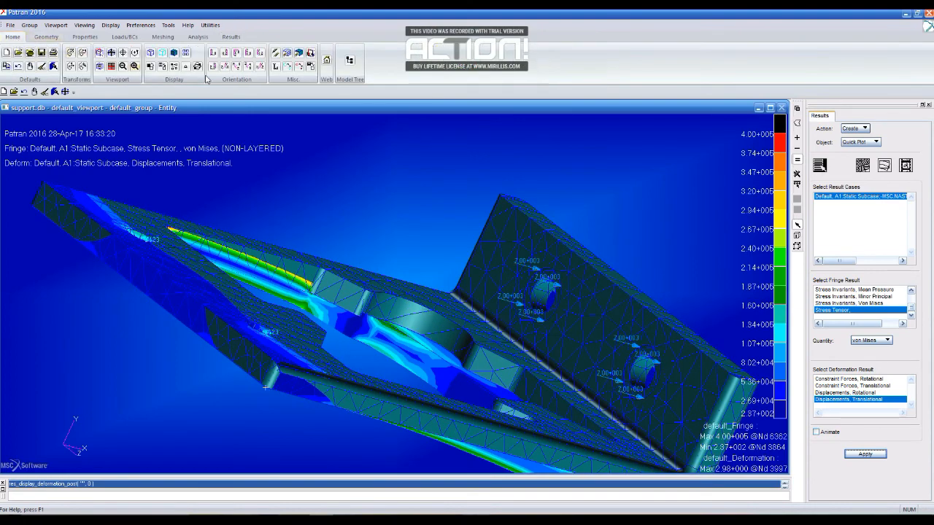
pyautogui.moveTo(248, 67)
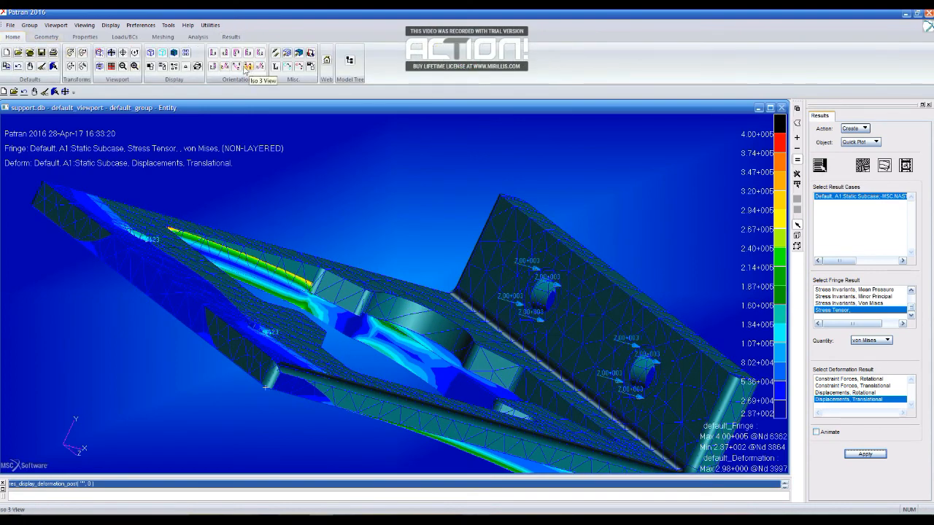
pyautogui.click(212, 58)
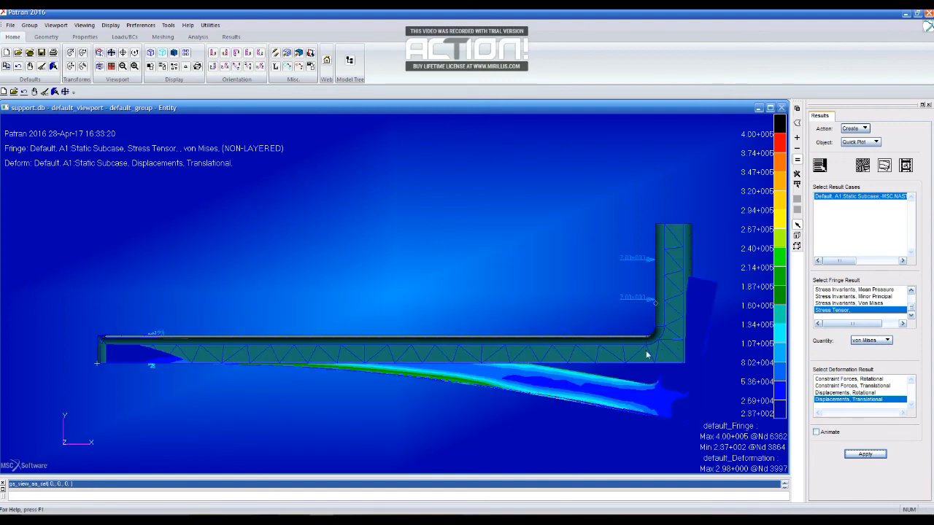
pyautogui.moveTo(646, 353); pyautogui.dragTo(197, 321)
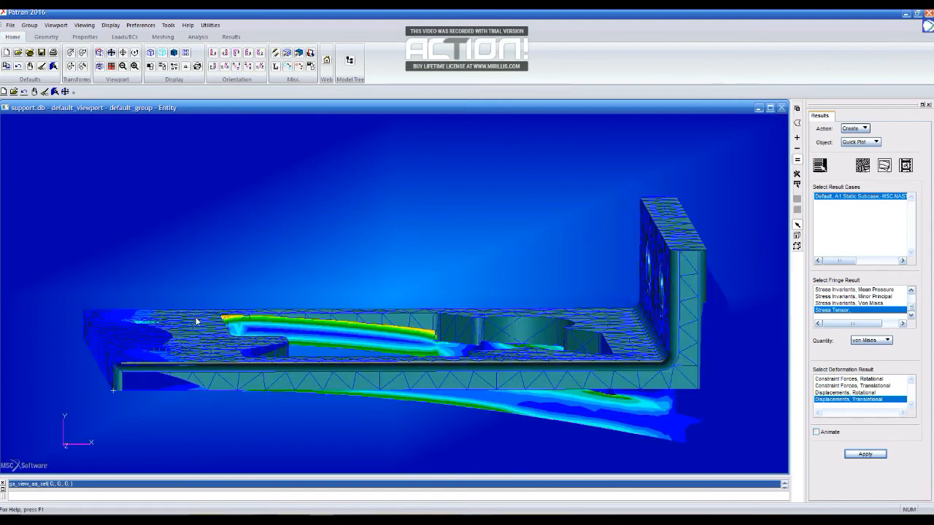
pyautogui.click(864, 453)
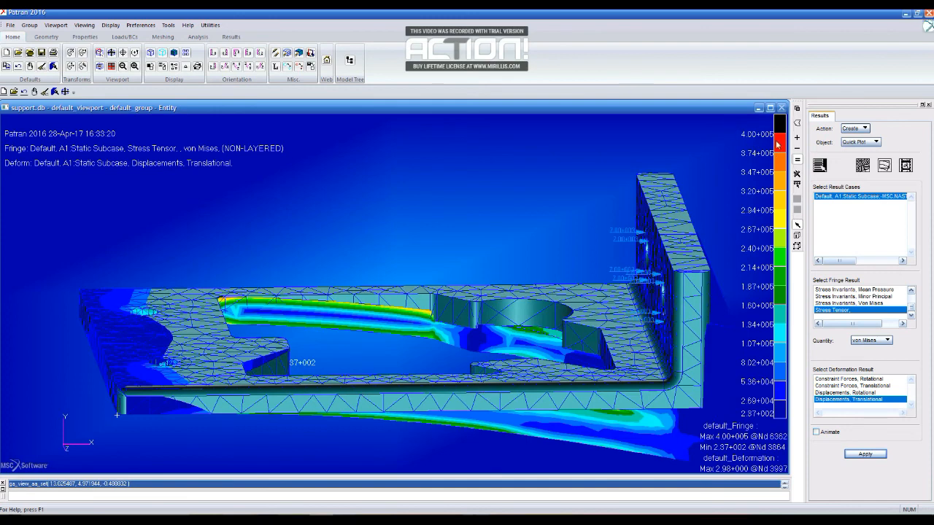
pyautogui.moveTo(758, 438)
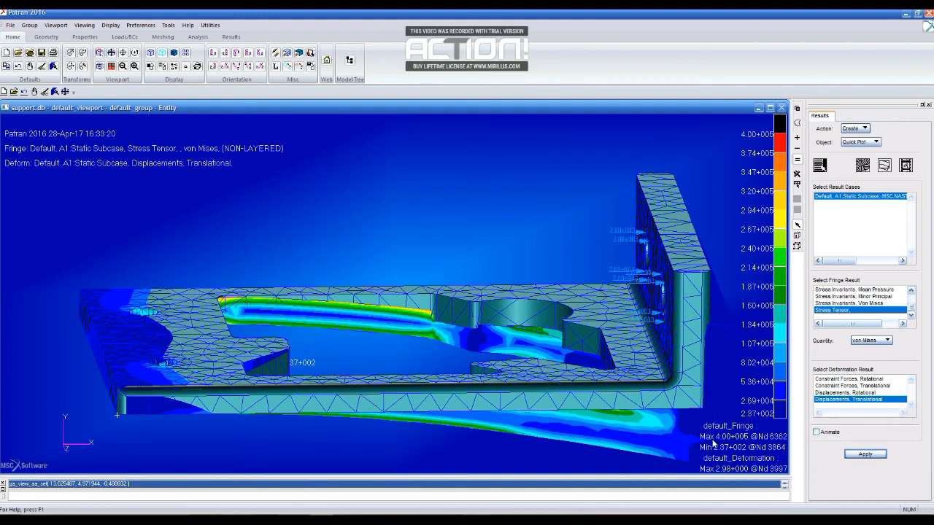
pyautogui.moveTo(279, 385)
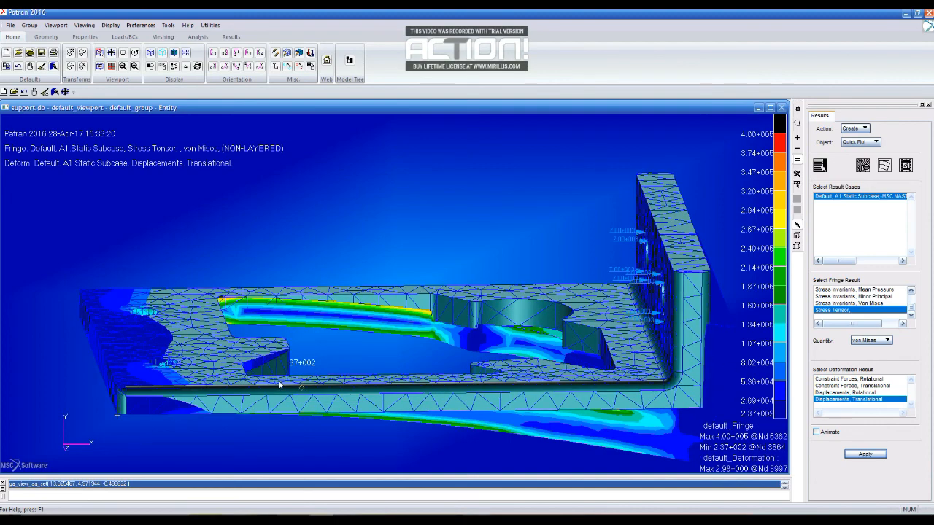